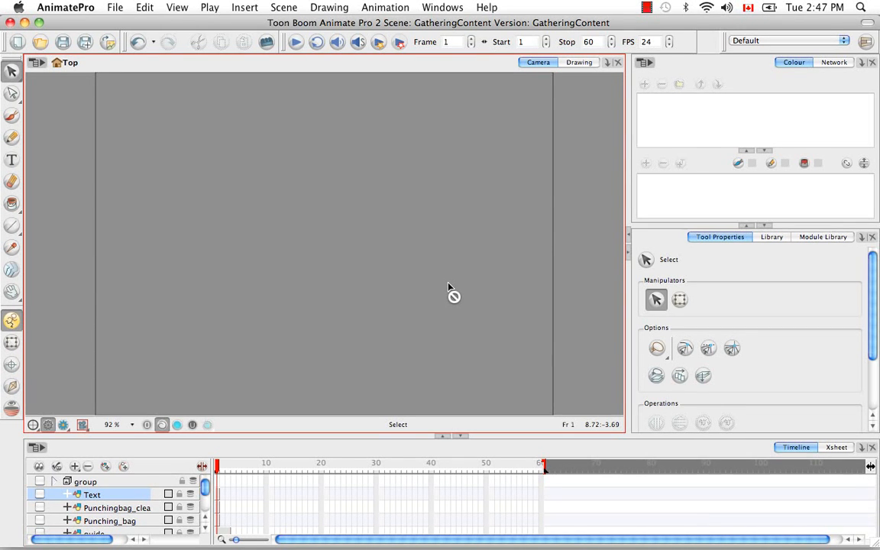
pyautogui.moveTo(293, 240)
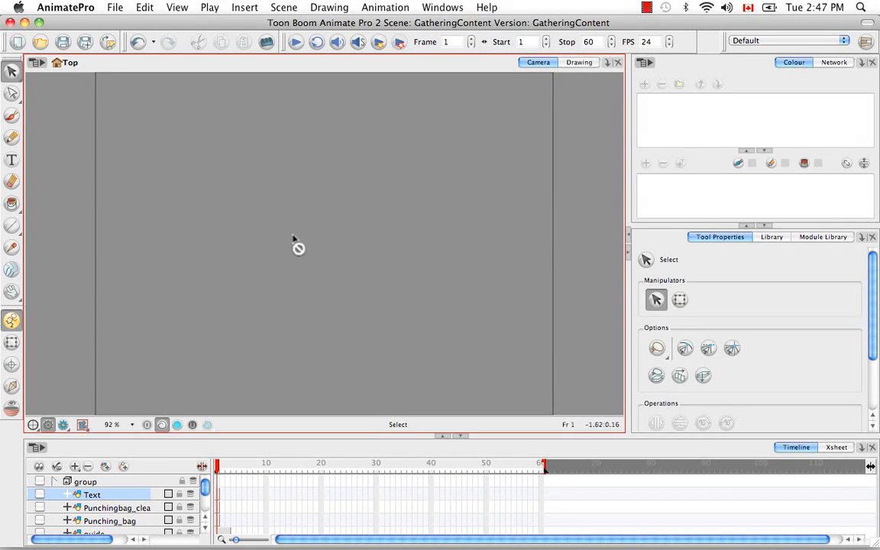
# Start File > Import Images and pick Pagoda.jpg from the Source folder.
pyautogui.click(115, 8)
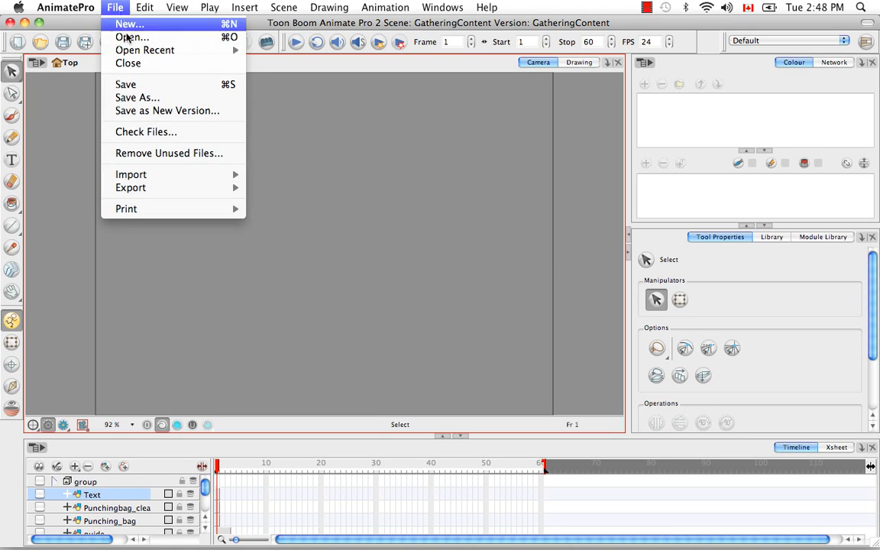
pyautogui.moveTo(130, 174)
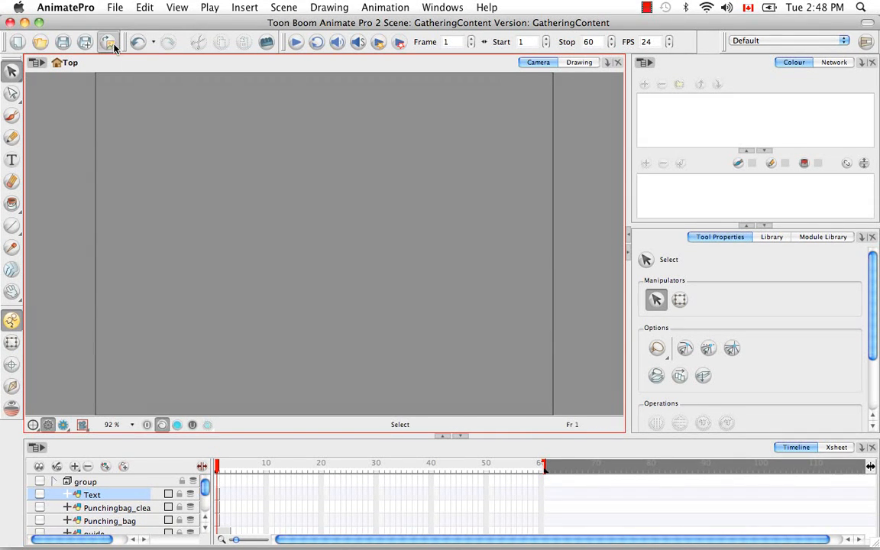
pyautogui.click(110, 41)
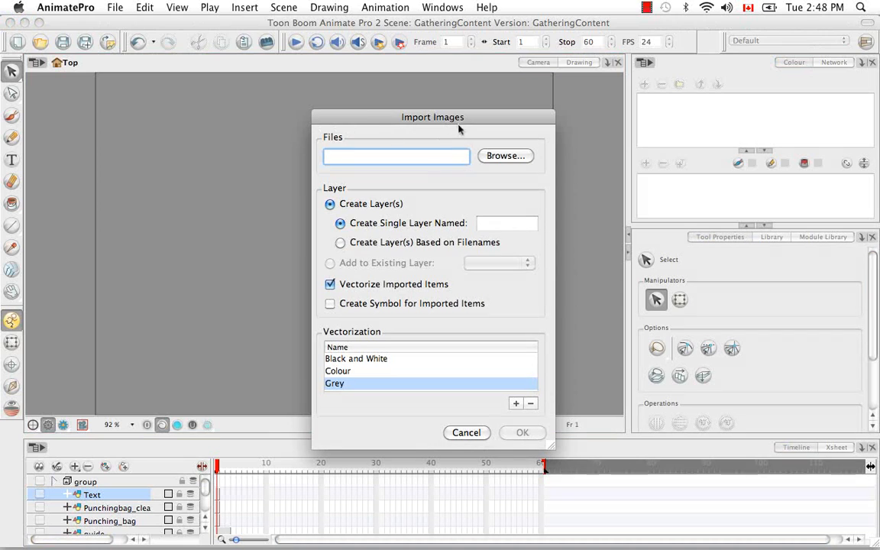
pyautogui.moveTo(475, 122)
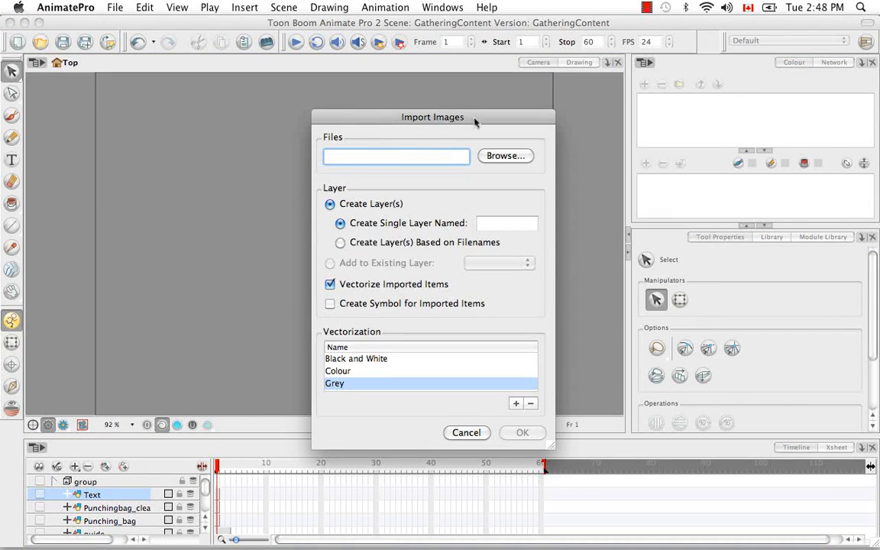
pyautogui.moveTo(512, 155)
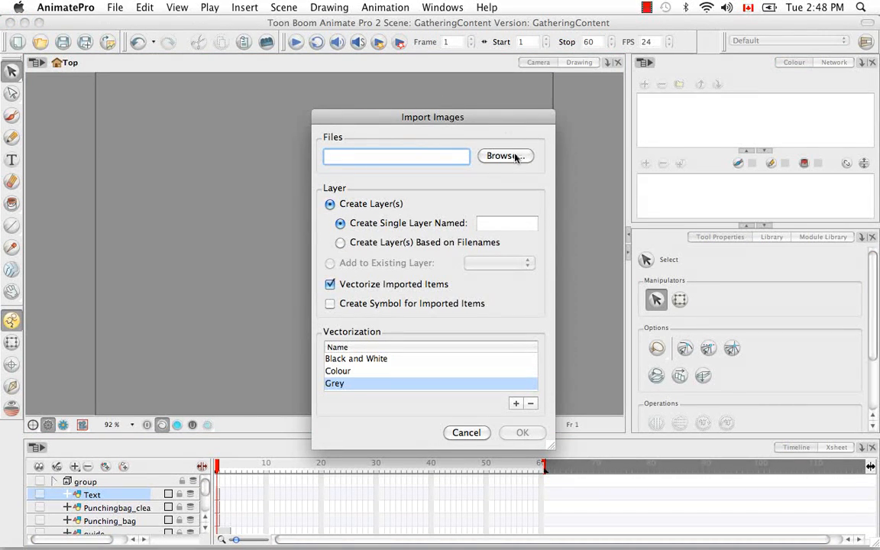
pyautogui.click(506, 156)
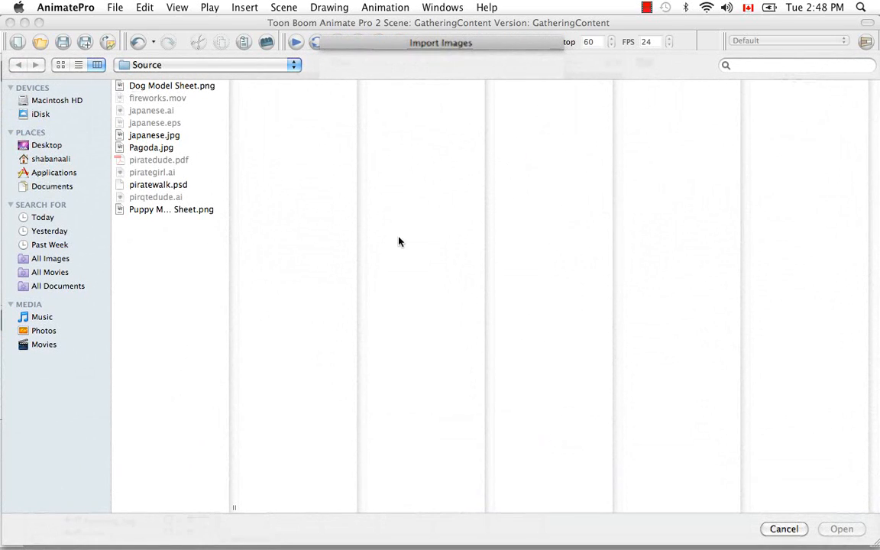
pyautogui.click(151, 147)
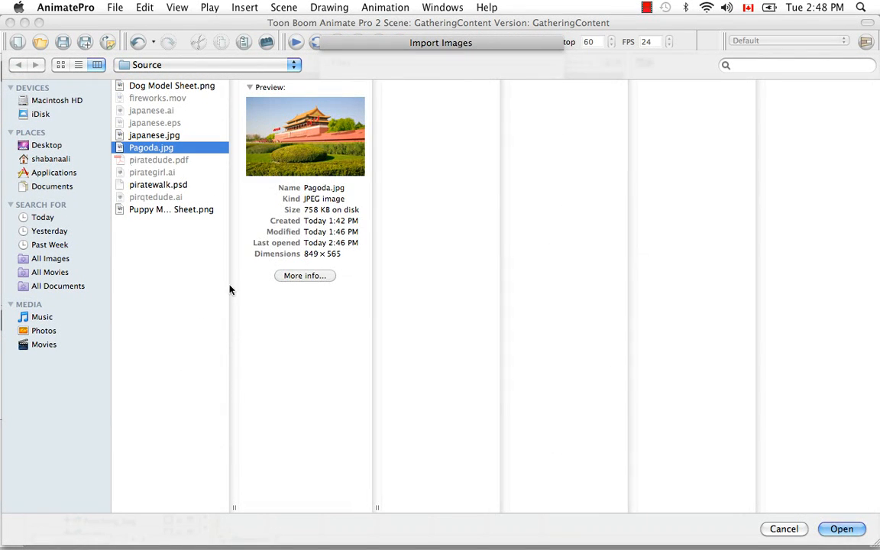
pyautogui.click(843, 529)
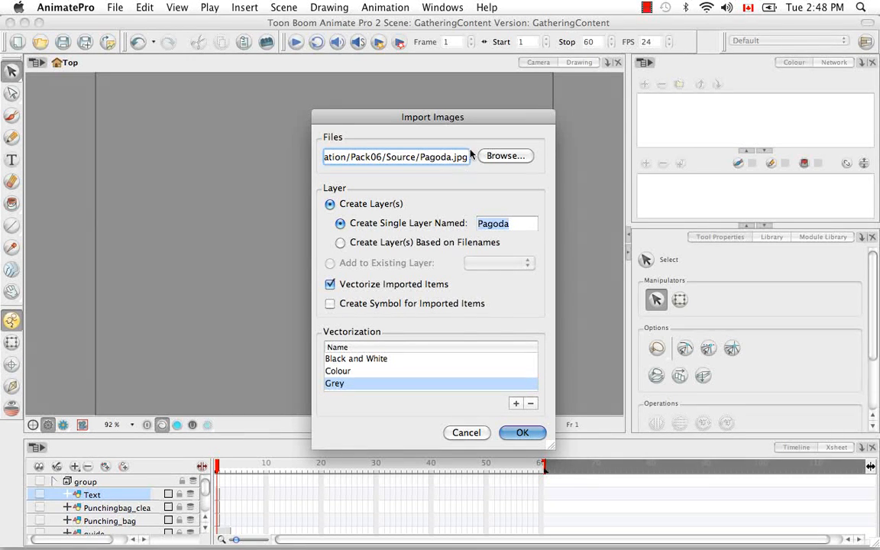
pyautogui.moveTo(403, 181)
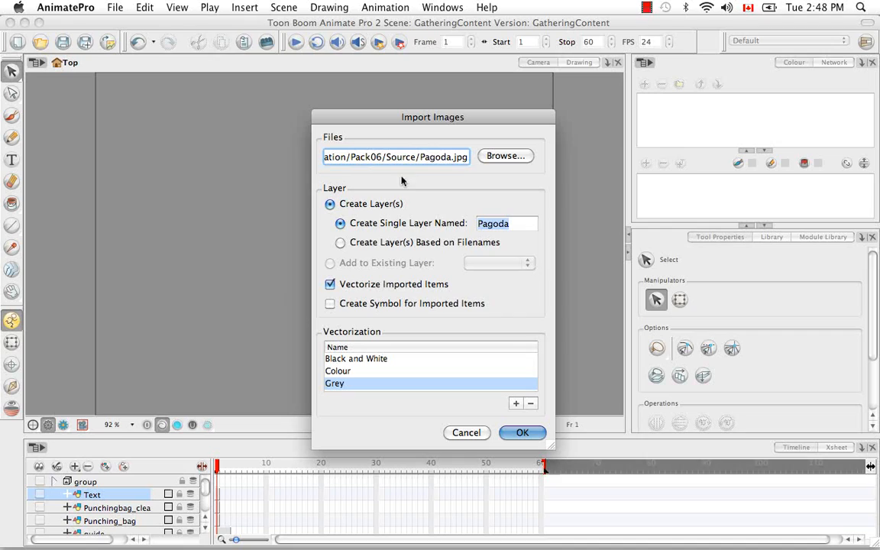
pyautogui.moveTo(412, 174)
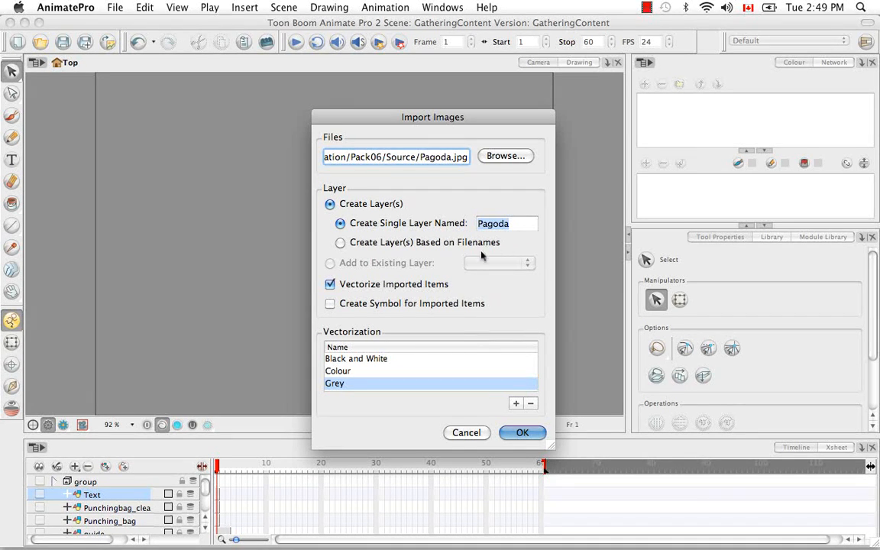
# Try filename-based layers, then return to a single layer named Pagoda.
pyautogui.click(340, 243)
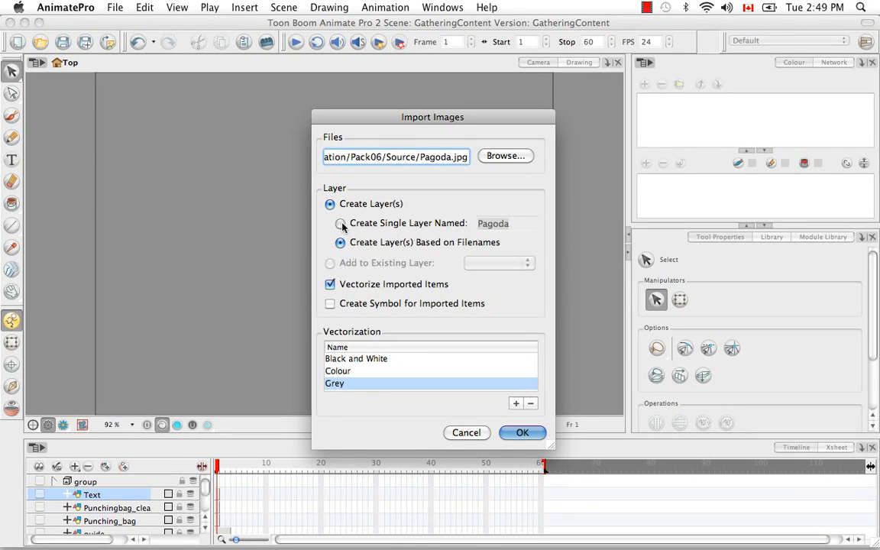
pyautogui.click(340, 223)
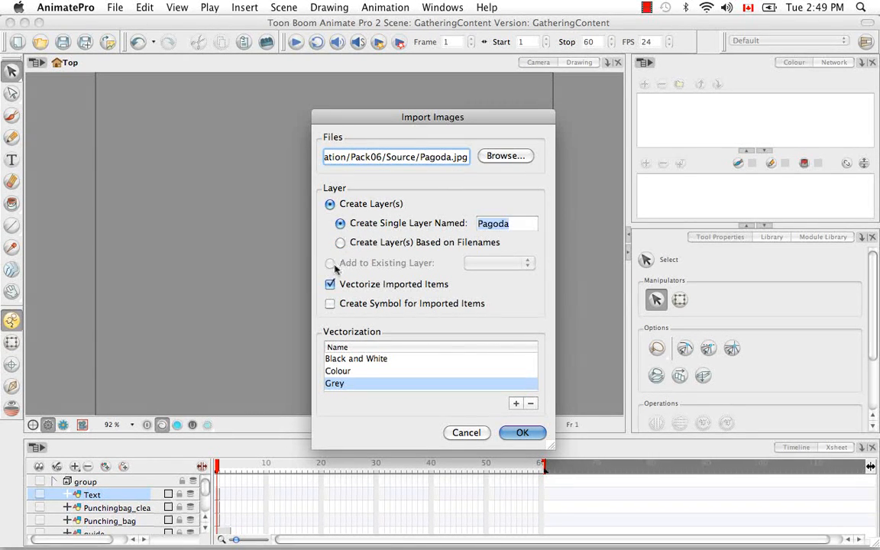
pyautogui.moveTo(423, 273)
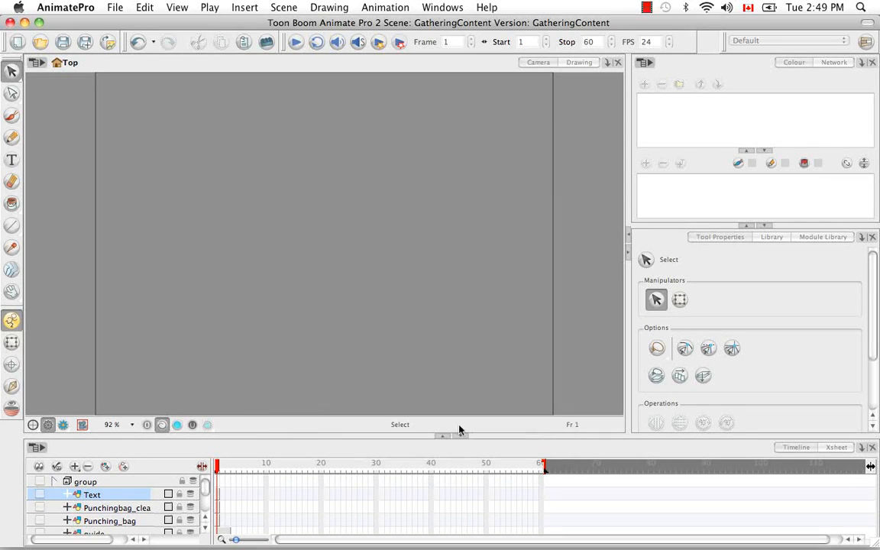
# Enable the Punching_bag, guide, Dojo and Rabbit_colour layers in the Timeline.
pyautogui.click(38, 495)
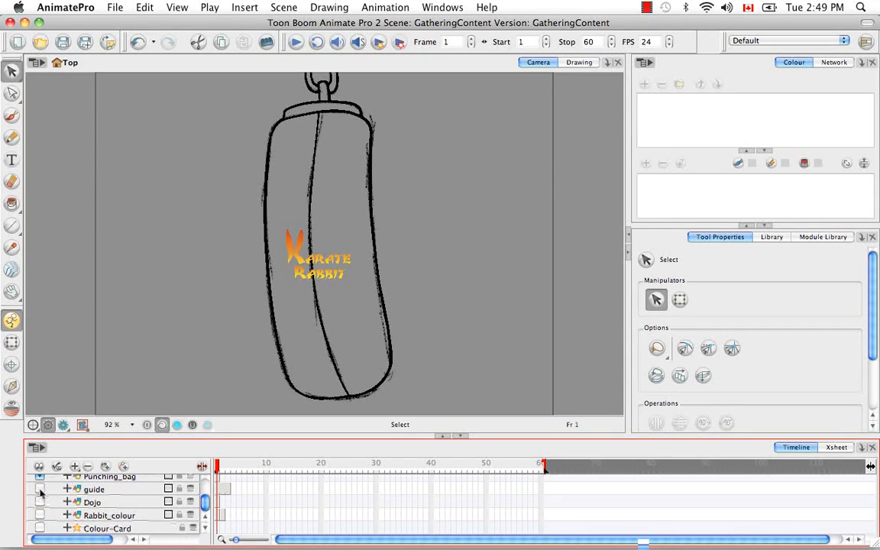
pyautogui.click(42, 490)
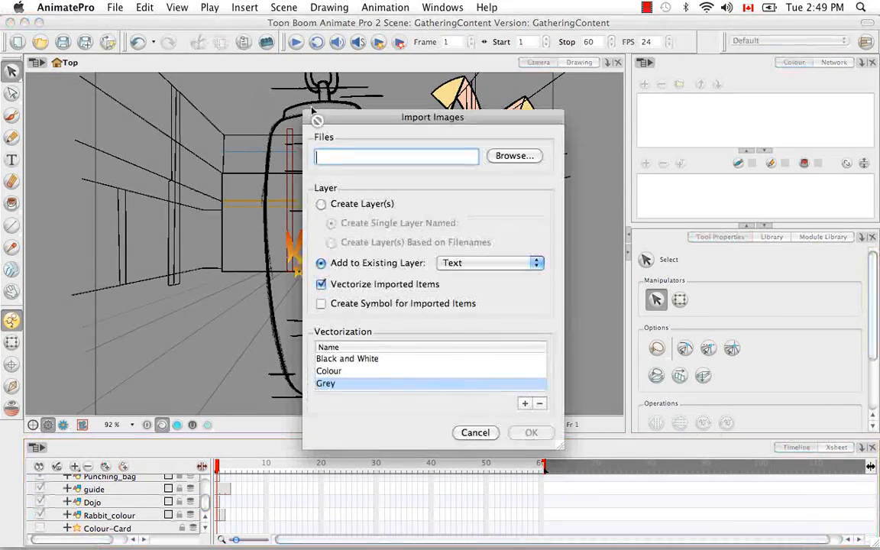
# Reselect Pagoda.jpg and switch from Add to Existing Layer to Create Single Layer Named Pagoda.
pyautogui.click(515, 156)
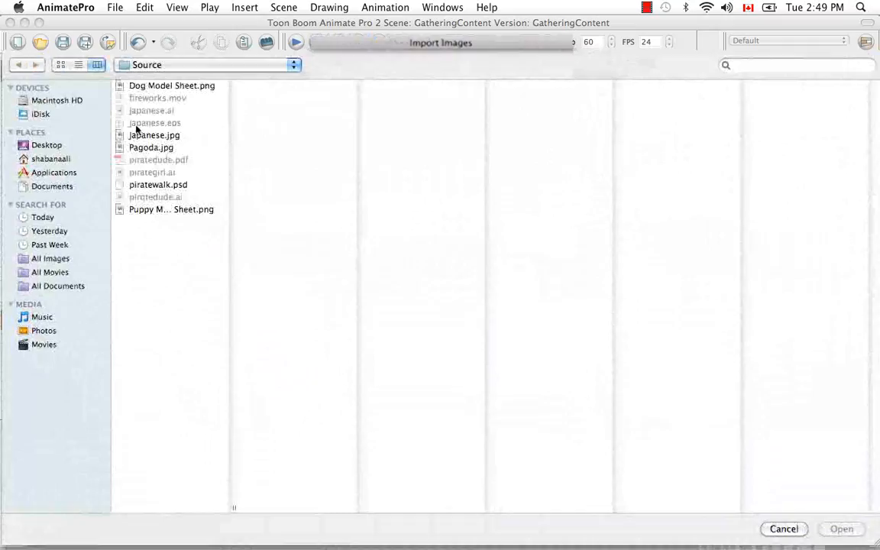
pyautogui.click(151, 147)
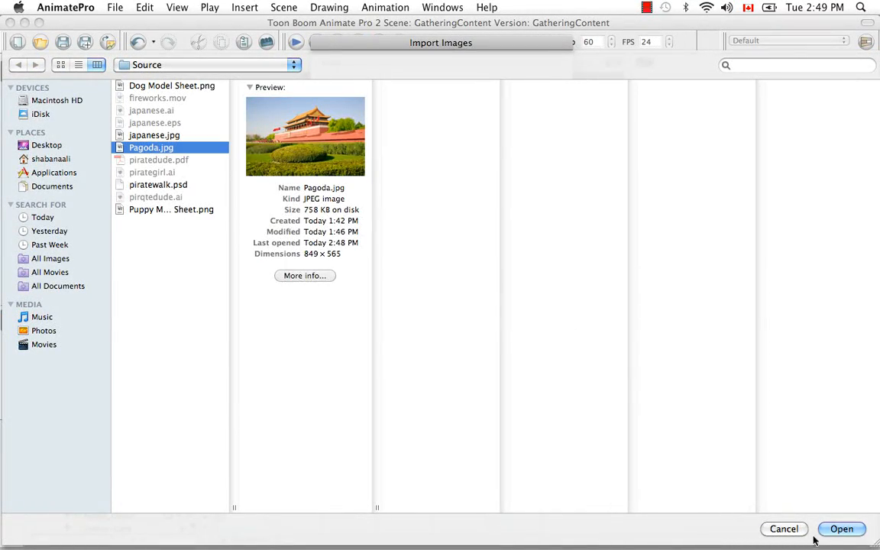
pyautogui.click(841, 529)
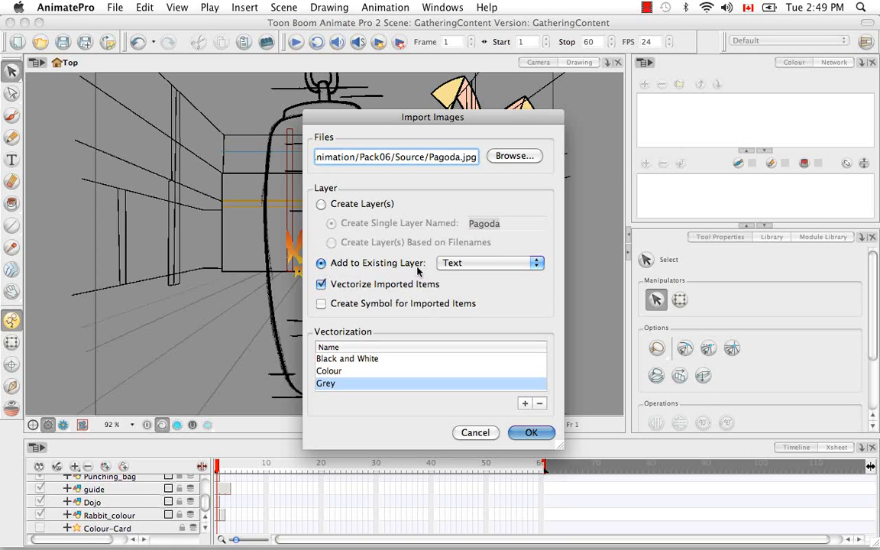
pyautogui.click(536, 263)
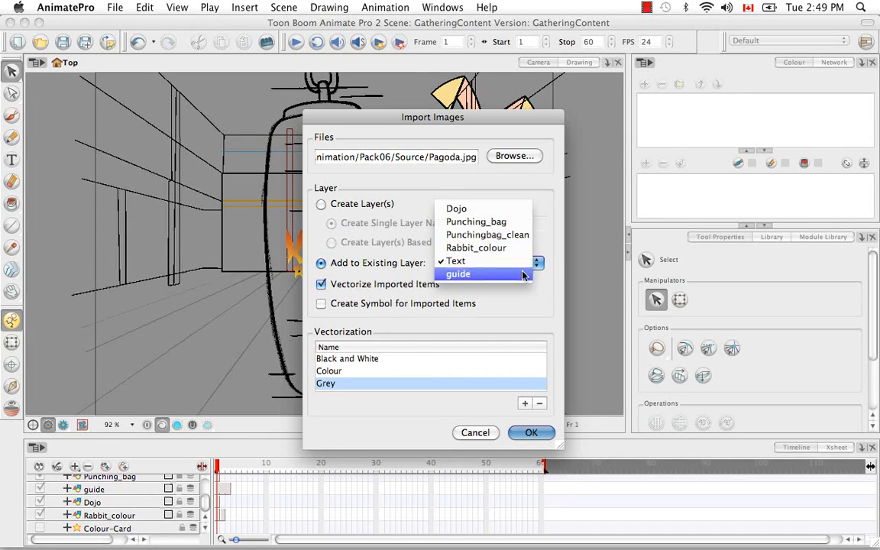
pyautogui.click(455, 261)
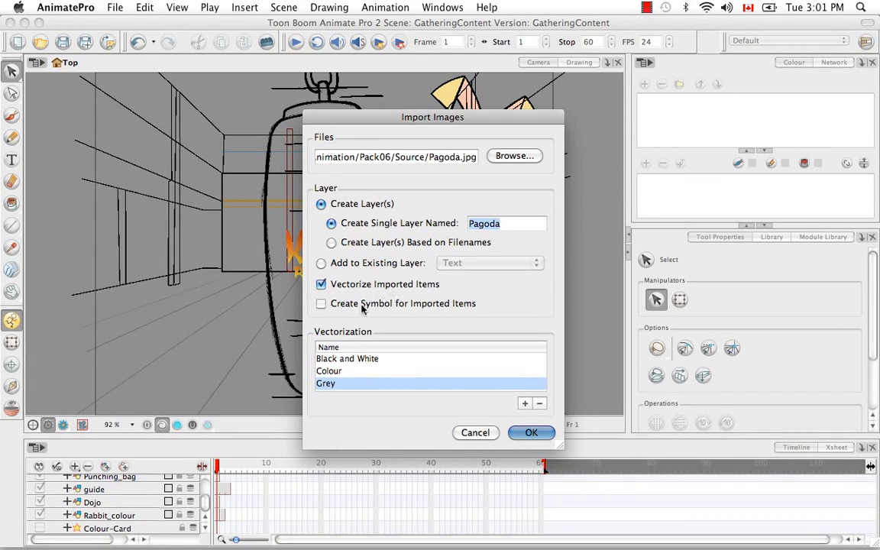
# Keep Pagoda.jpg unvectorized and leave Create Symbol for Imported Items unchecked.
pyautogui.click(321, 285)
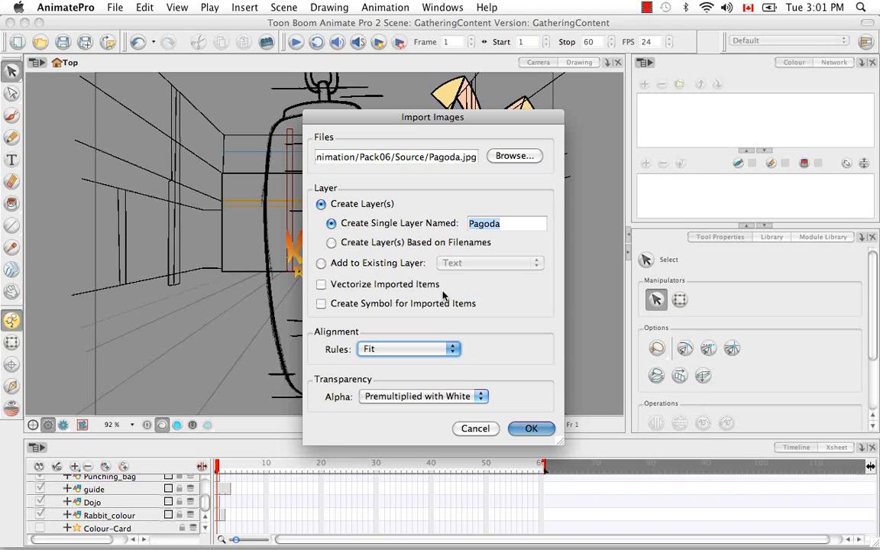
pyautogui.moveTo(476, 292)
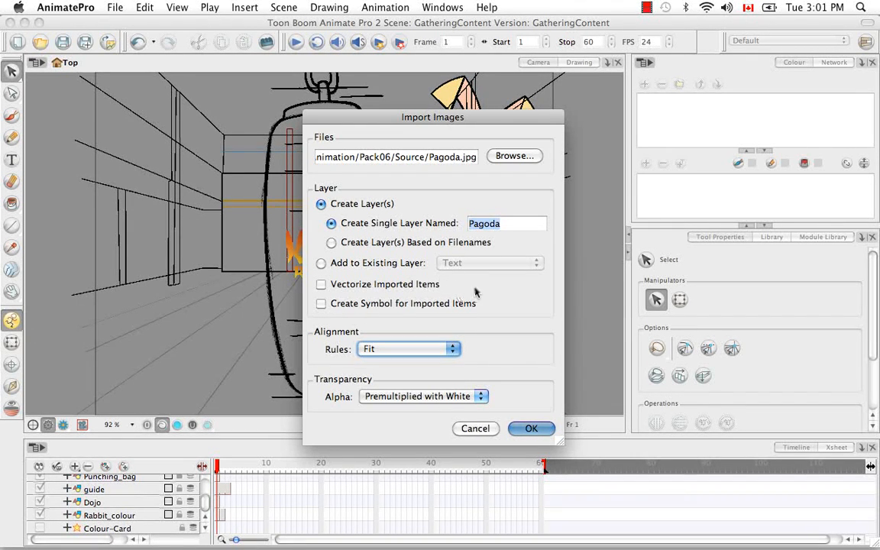
pyautogui.moveTo(468, 287)
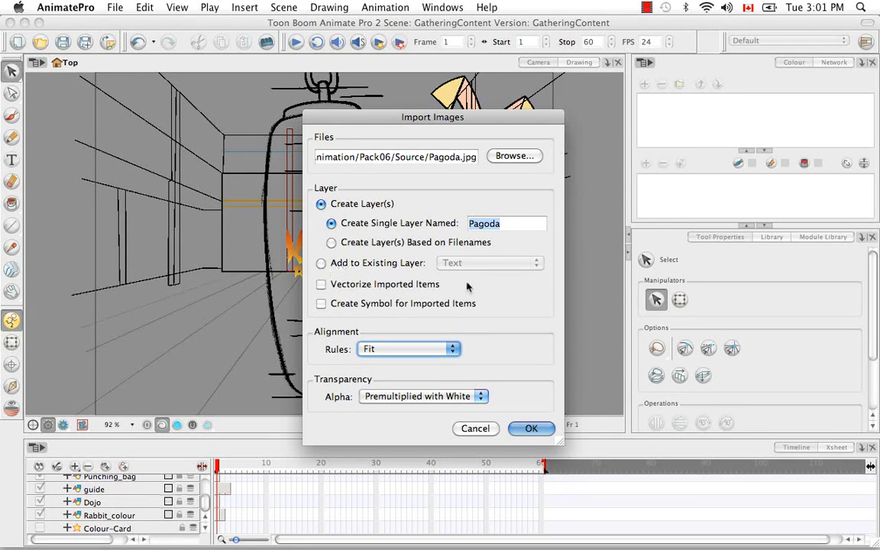
pyautogui.moveTo(465, 284)
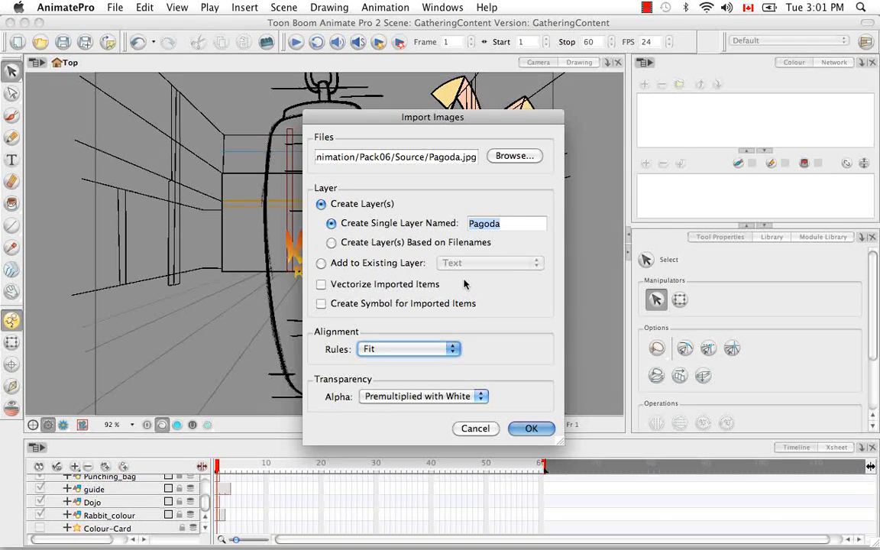
pyautogui.click(321, 284)
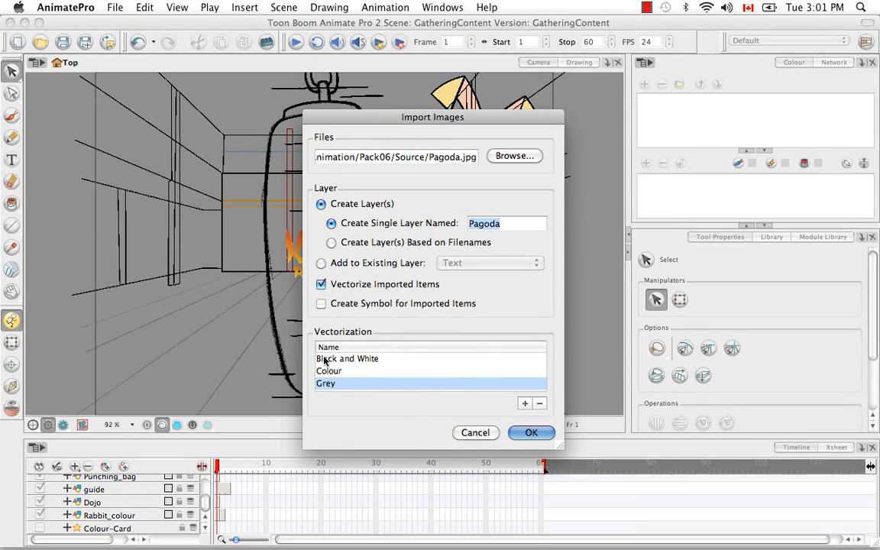
pyautogui.moveTo(296, 398)
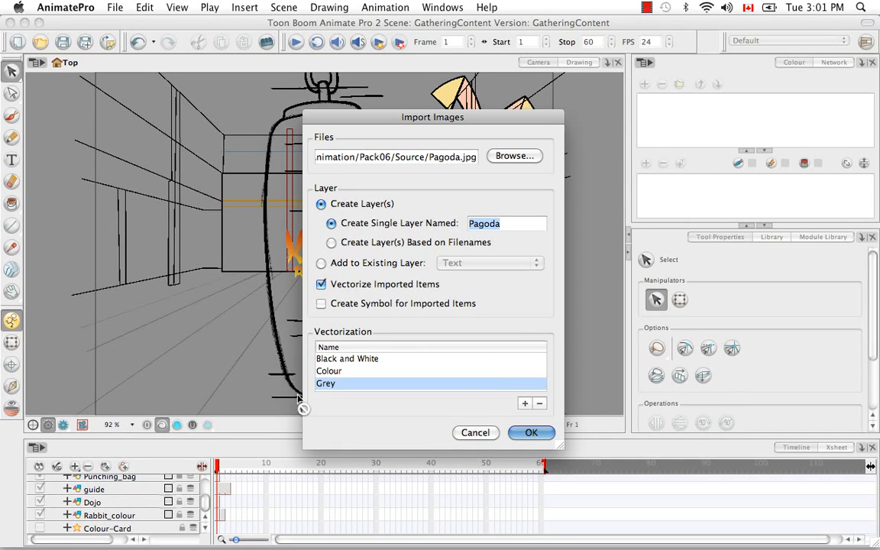
pyautogui.click(321, 284)
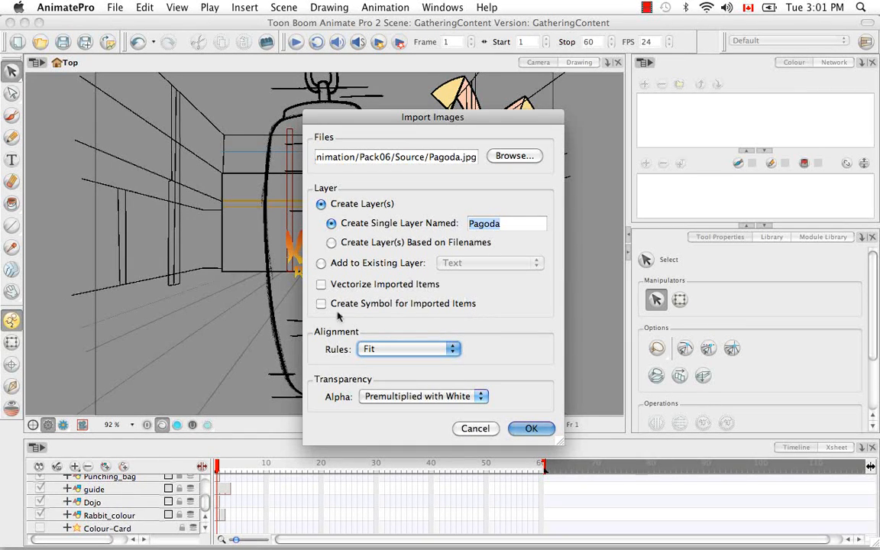
pyautogui.moveTo(456, 319)
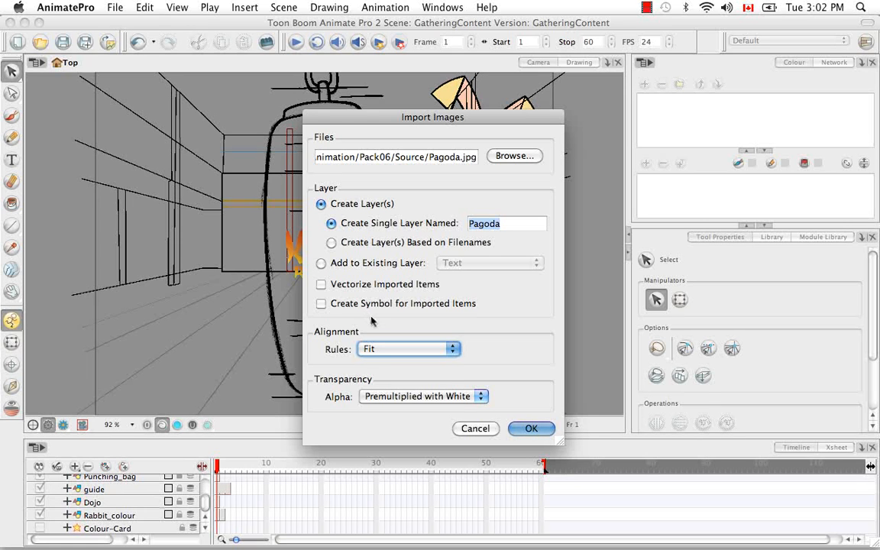
pyautogui.click(321, 303)
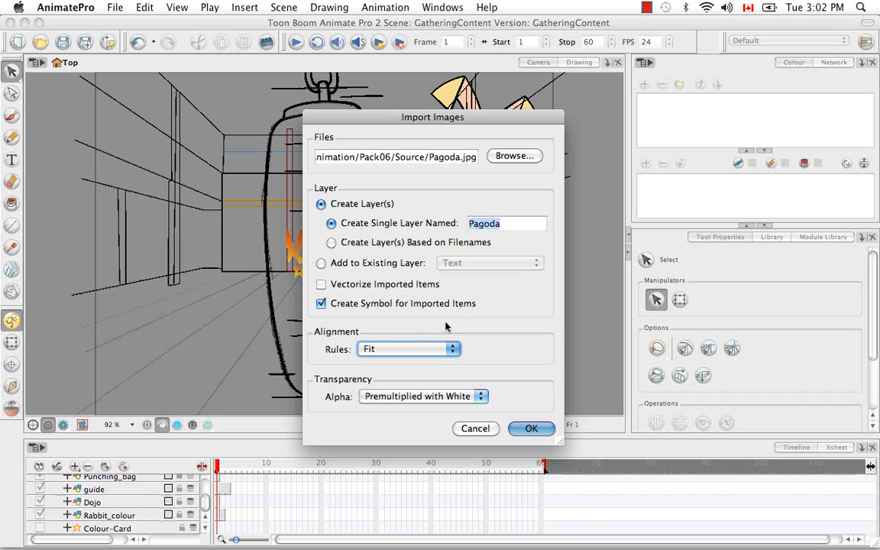
pyautogui.moveTo(386, 321)
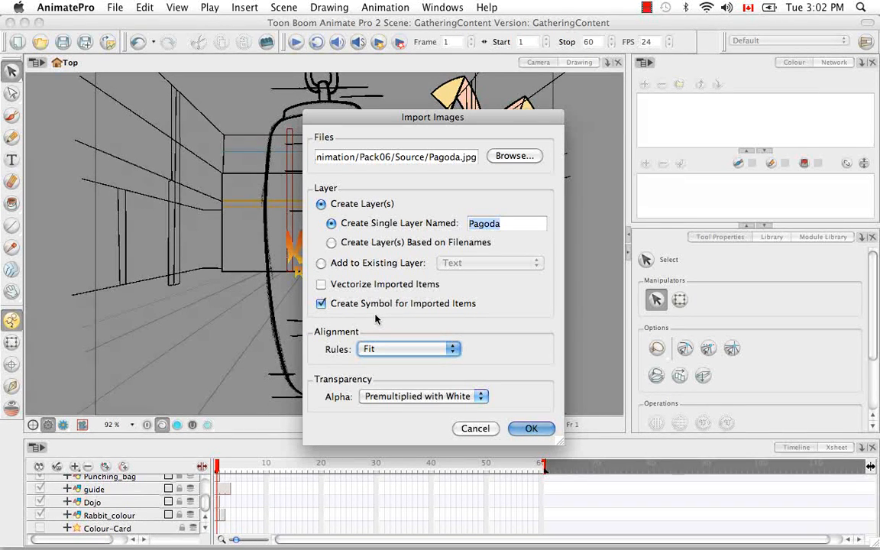
pyautogui.moveTo(373, 322)
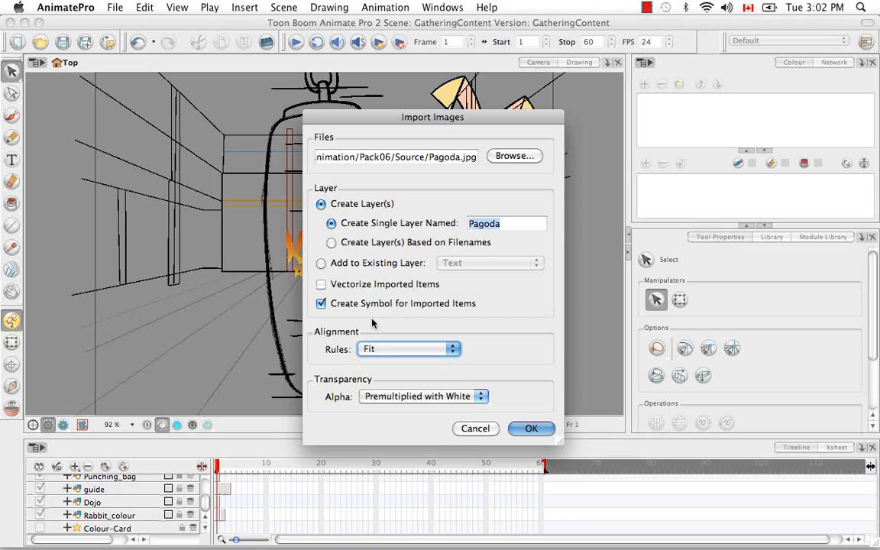
pyautogui.moveTo(388, 316)
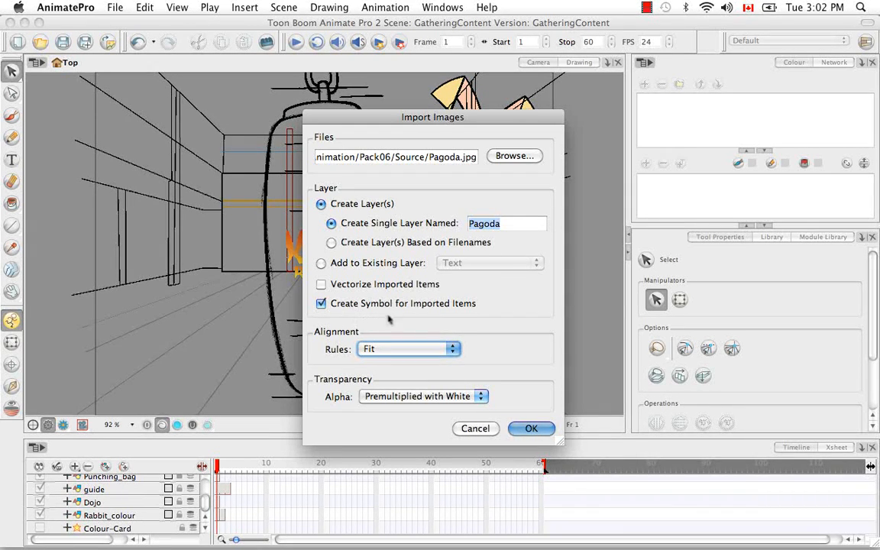
pyautogui.moveTo(395, 325)
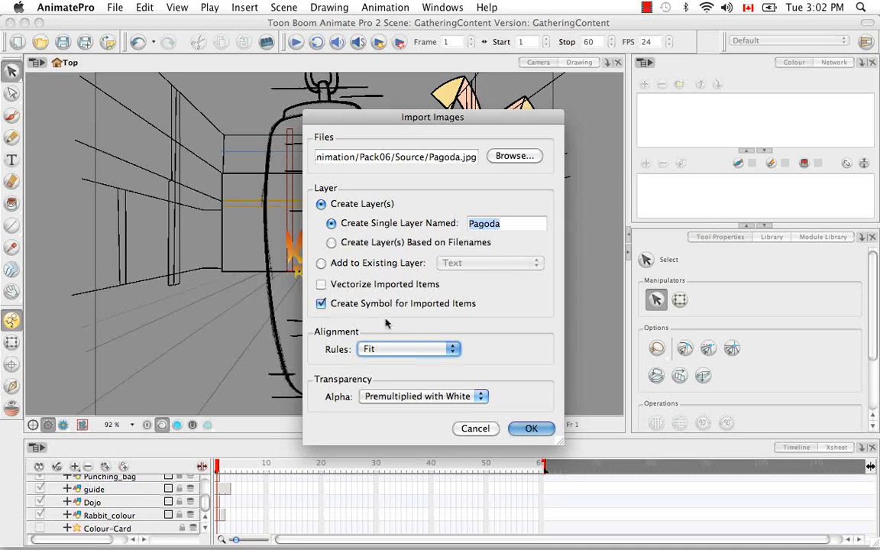
pyautogui.moveTo(468, 295)
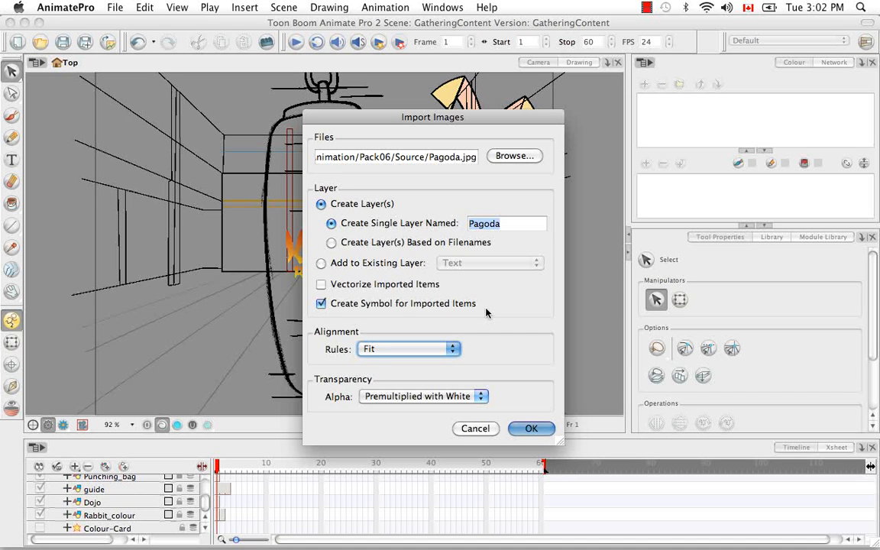
pyautogui.moveTo(463, 329)
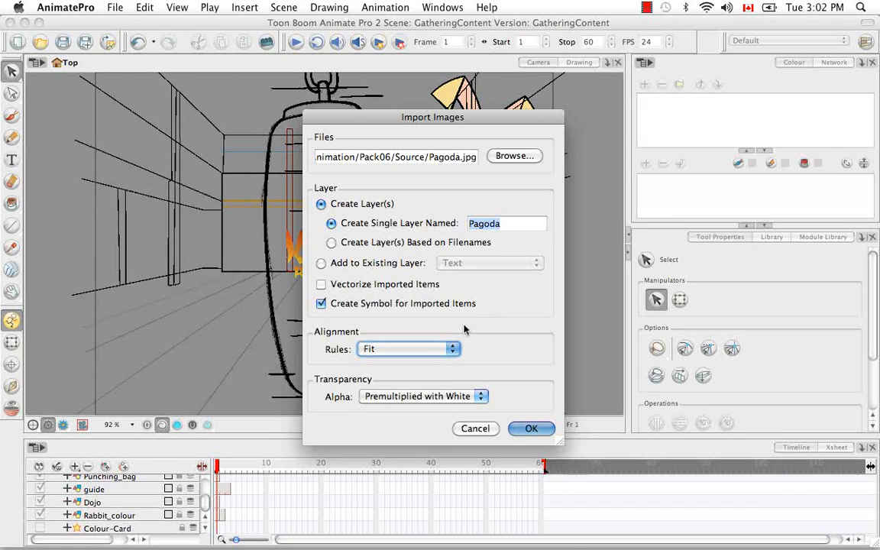
pyautogui.click(321, 303)
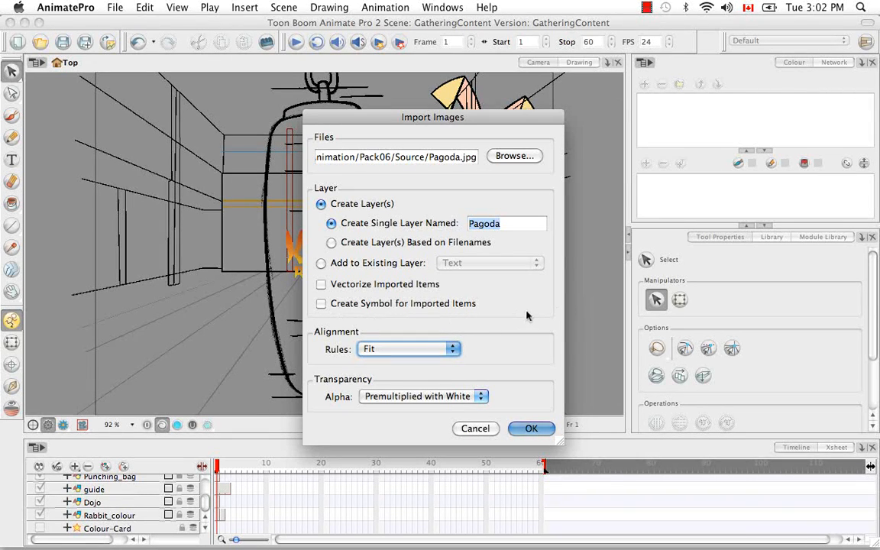
pyautogui.moveTo(362, 327)
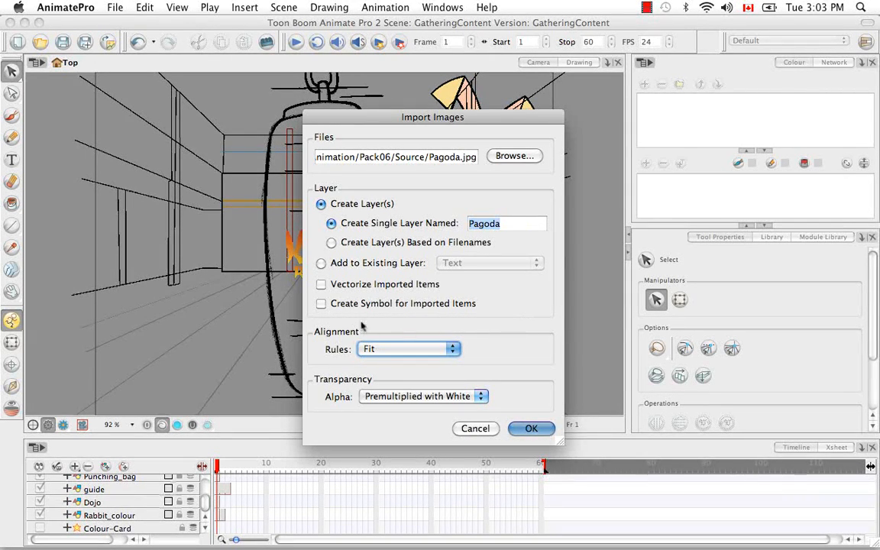
pyautogui.moveTo(335, 362)
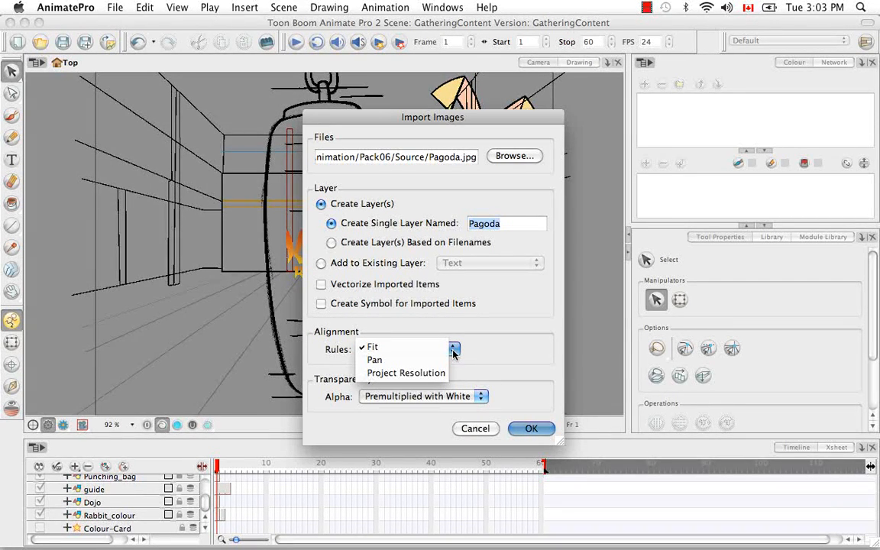
pyautogui.moveTo(395, 347)
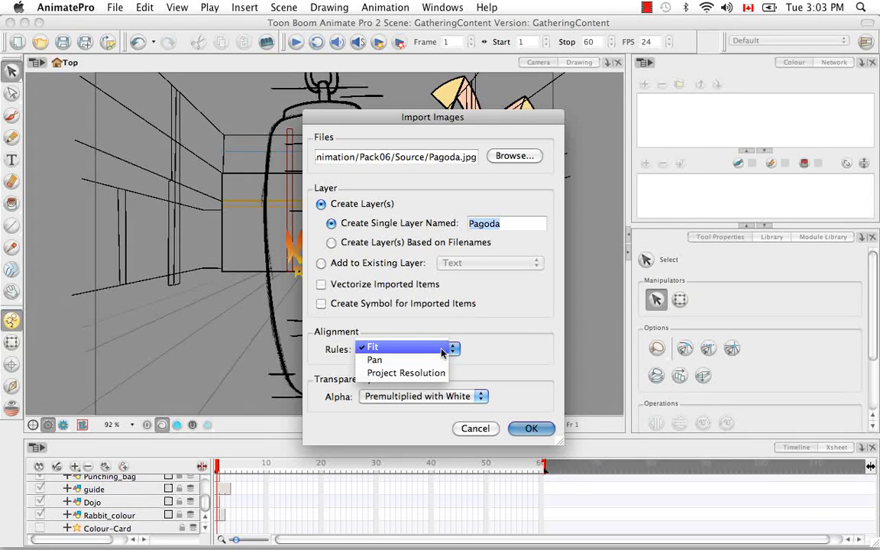
# Switch the Pagoda import's Alignment Rule from Fit to Pan.
pyautogui.click(379, 347)
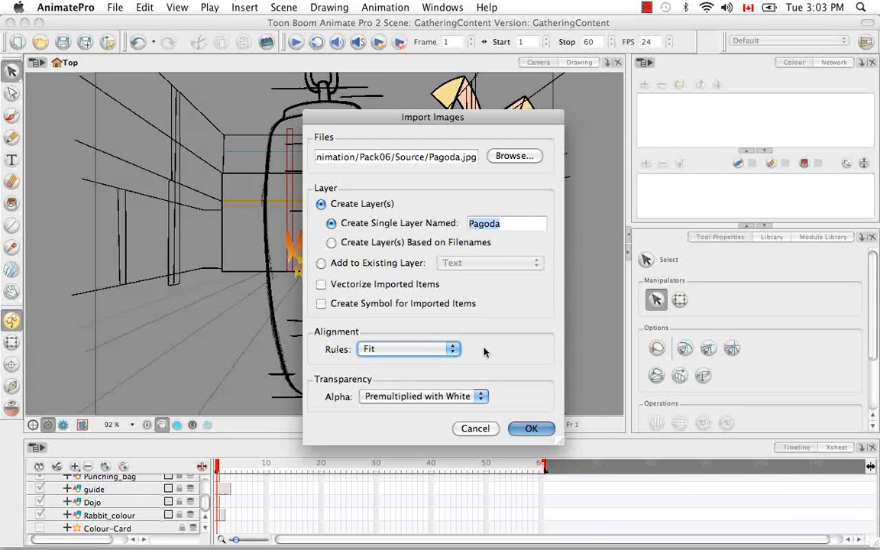
pyautogui.moveTo(190, 84)
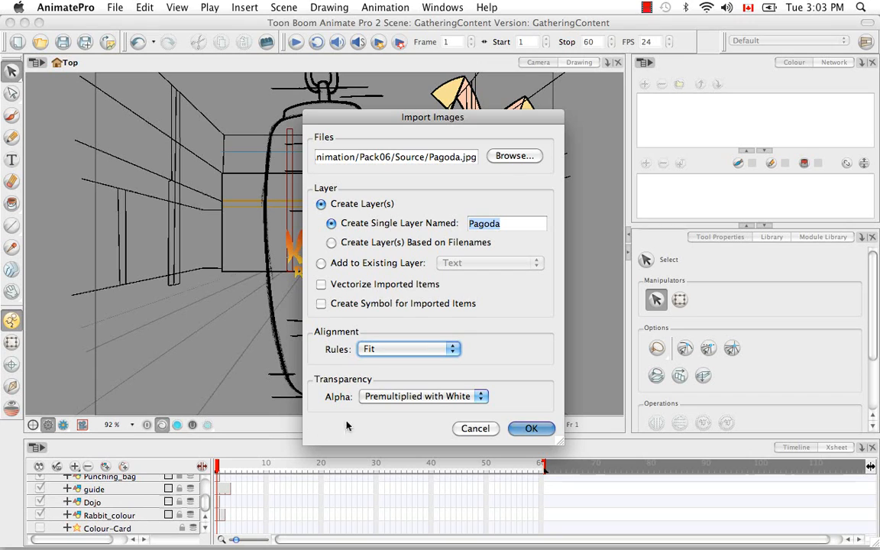
pyautogui.moveTo(426, 74)
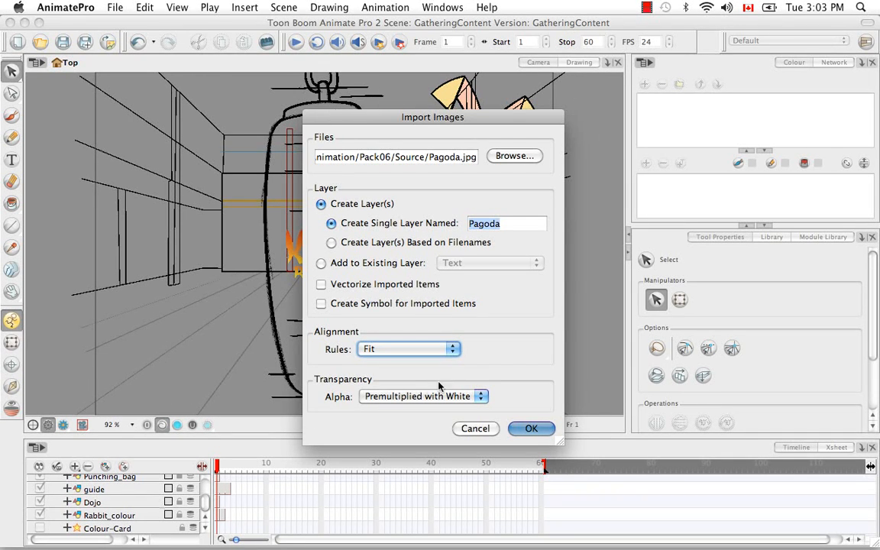
pyautogui.moveTo(455, 91)
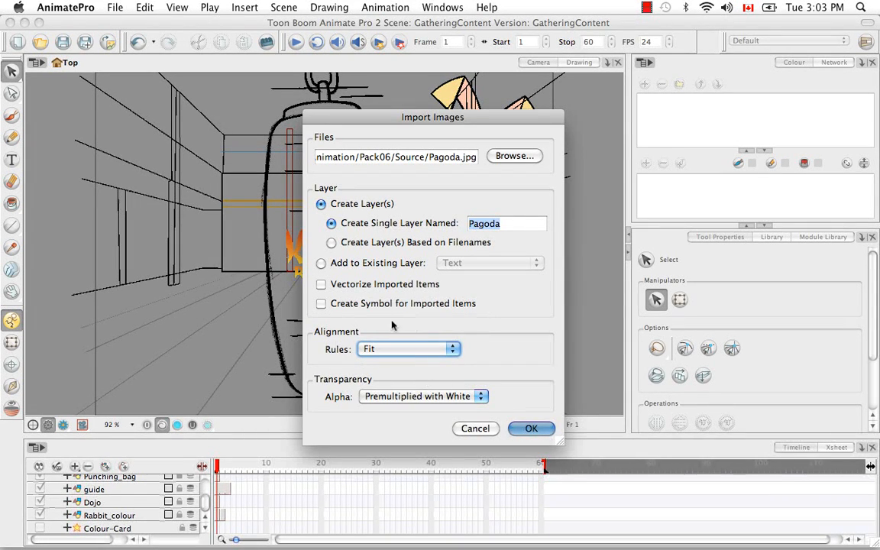
pyautogui.moveTo(129, 193)
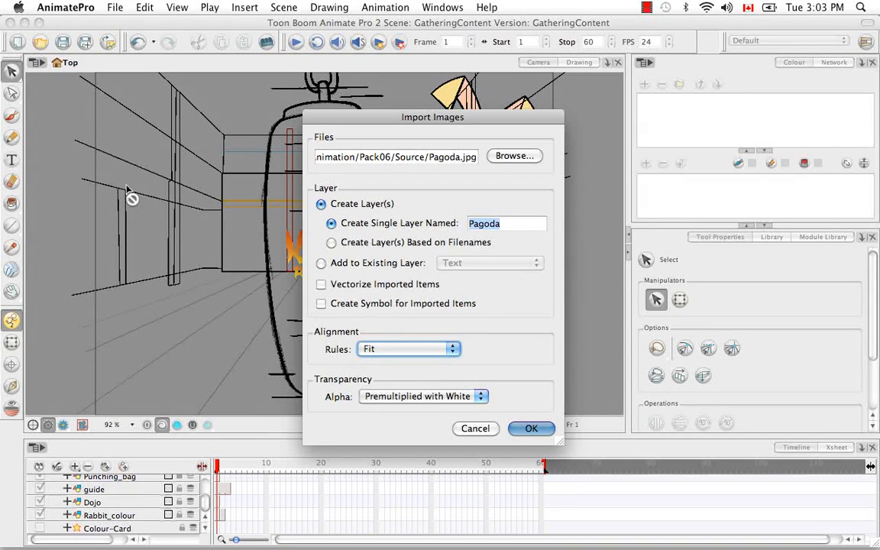
pyautogui.moveTo(95, 164)
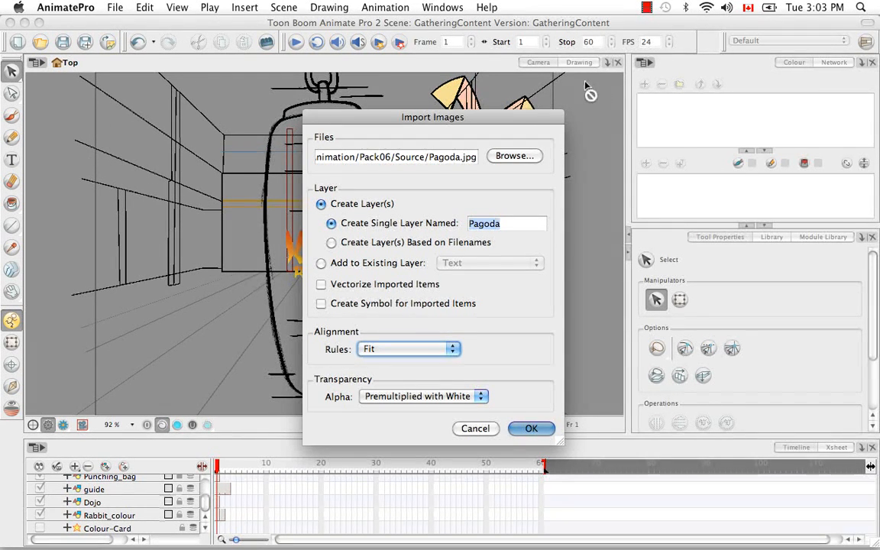
pyautogui.moveTo(144, 208)
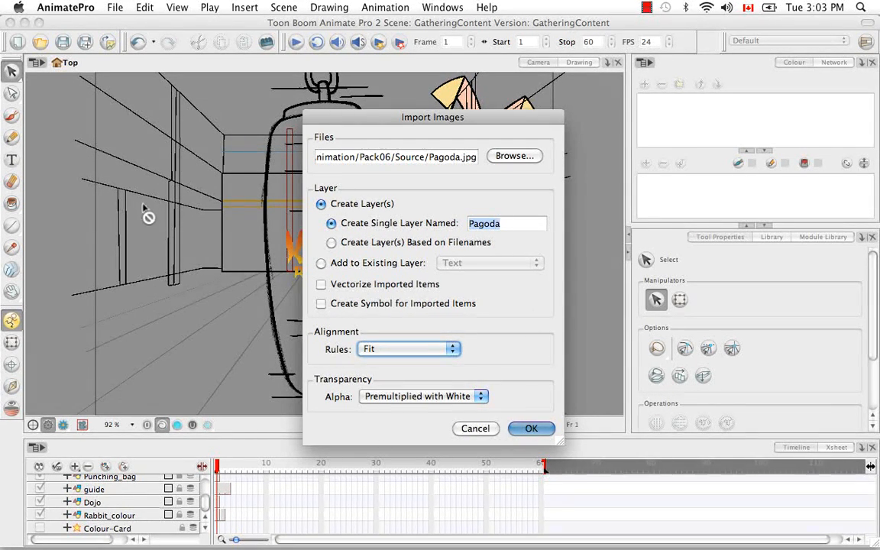
pyautogui.moveTo(608, 272)
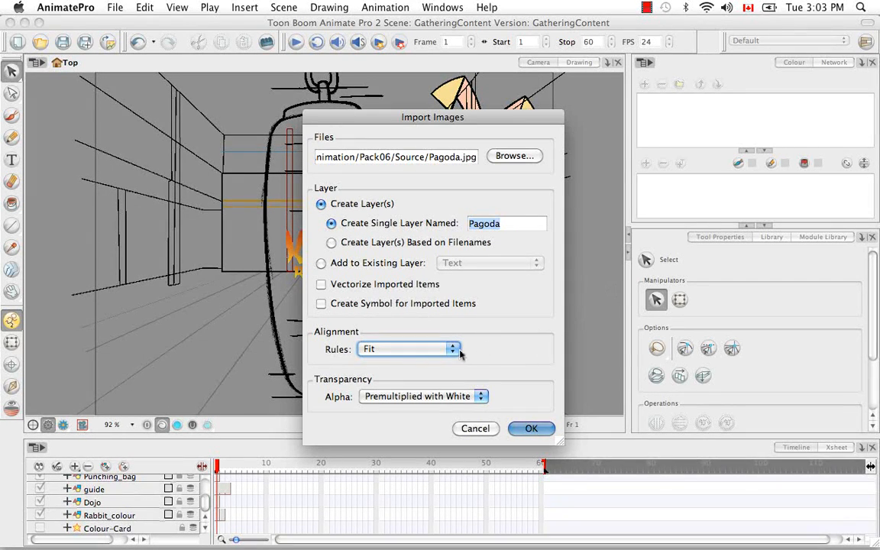
pyautogui.click(408, 348)
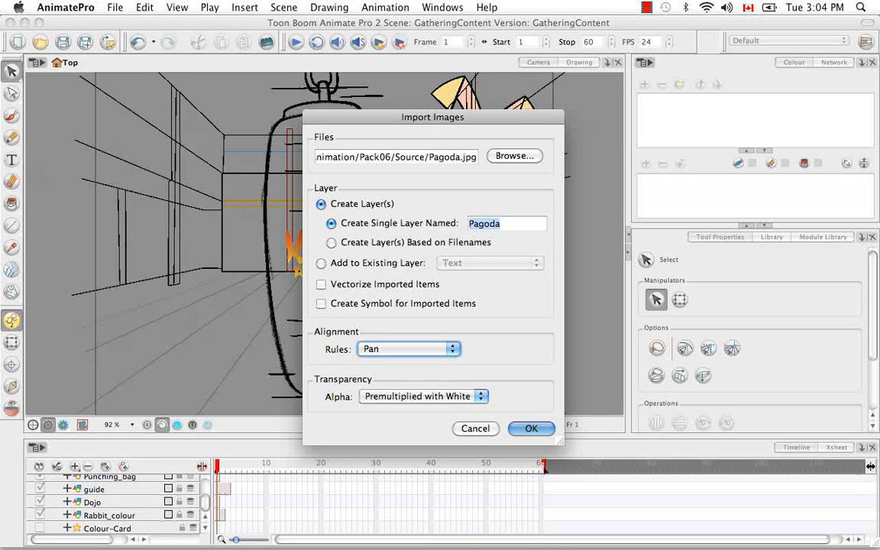
pyautogui.moveTo(62, 211)
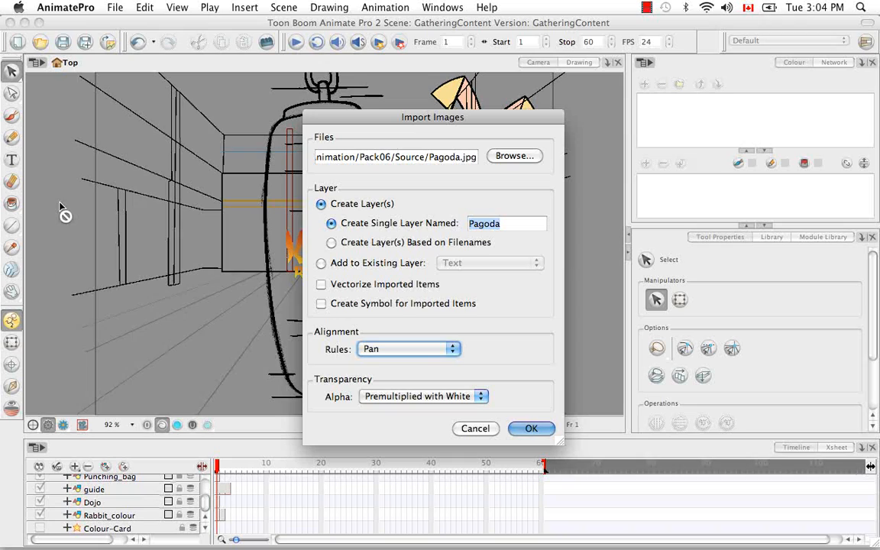
pyautogui.moveTo(152, 207)
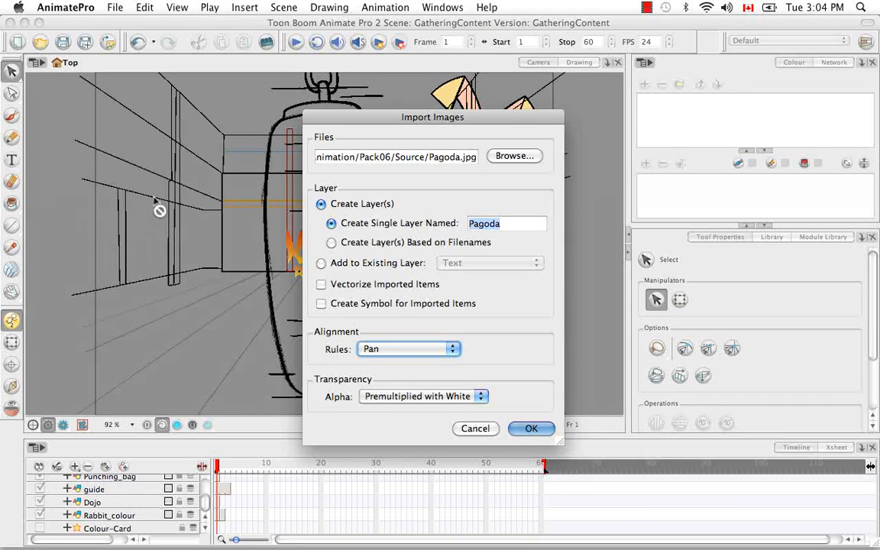
pyautogui.moveTo(180, 7)
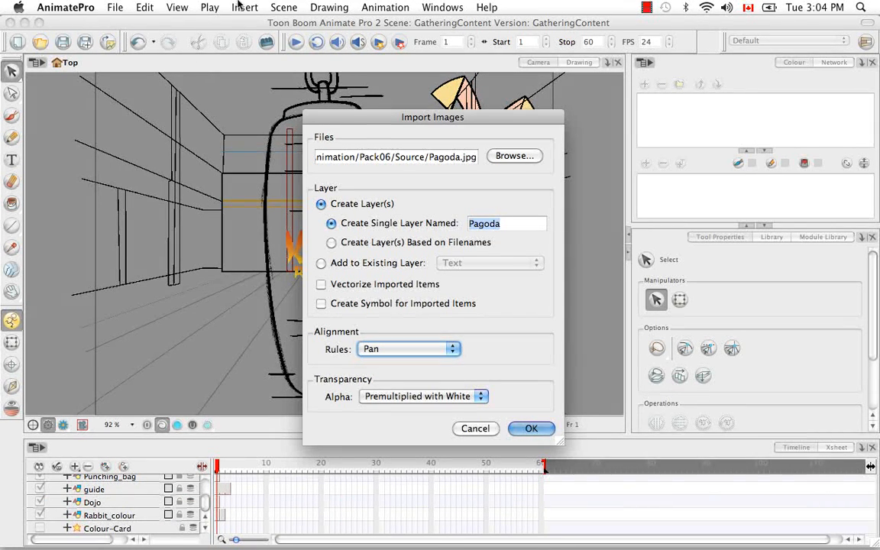
pyautogui.moveTo(220, 373)
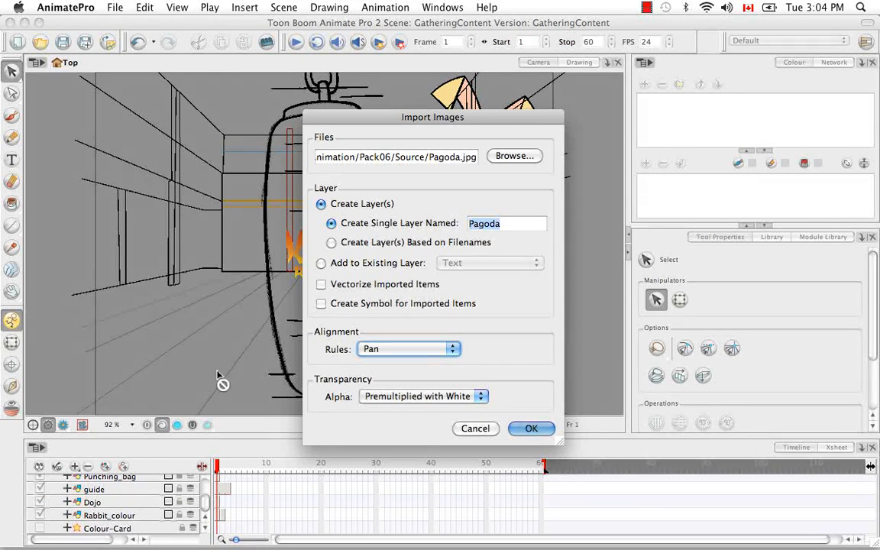
pyautogui.moveTo(195, 264)
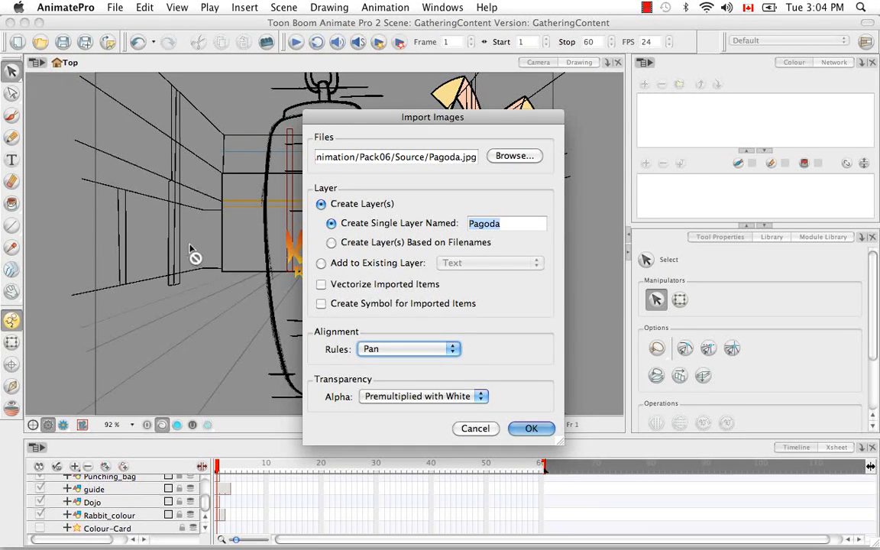
pyautogui.moveTo(104, 73)
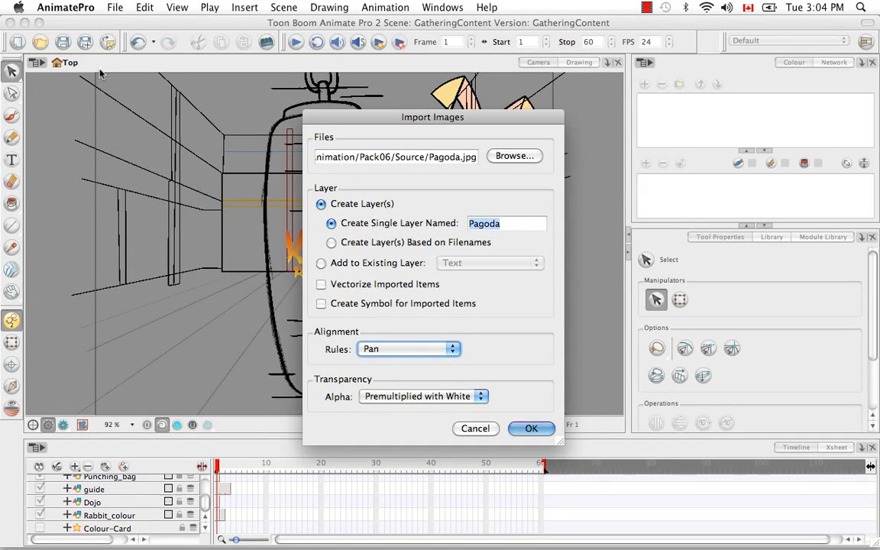
pyautogui.moveTo(686, 437)
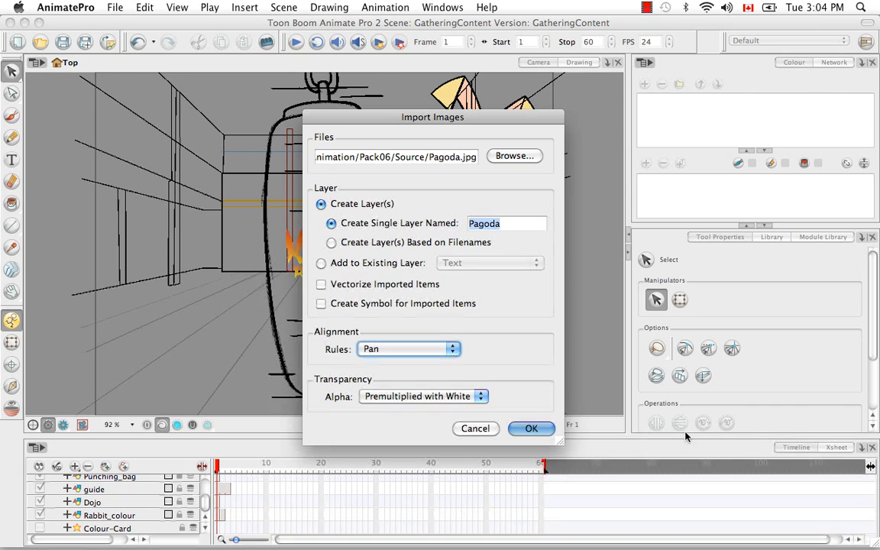
pyautogui.moveTo(405, 72)
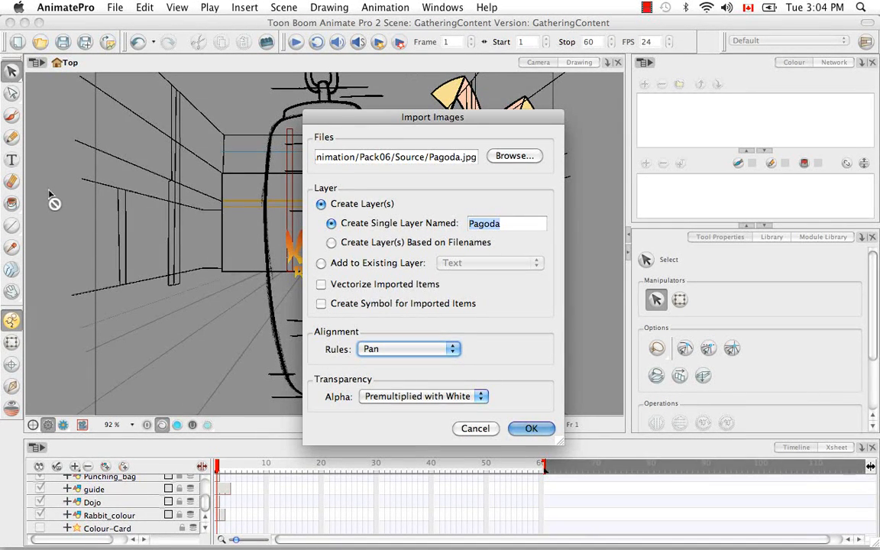
pyautogui.moveTo(183, 288)
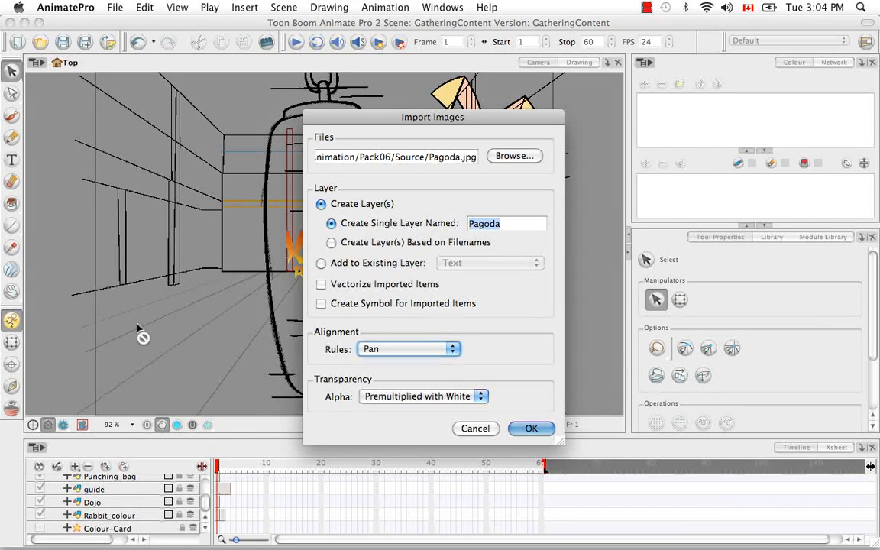
pyautogui.moveTo(408, 369)
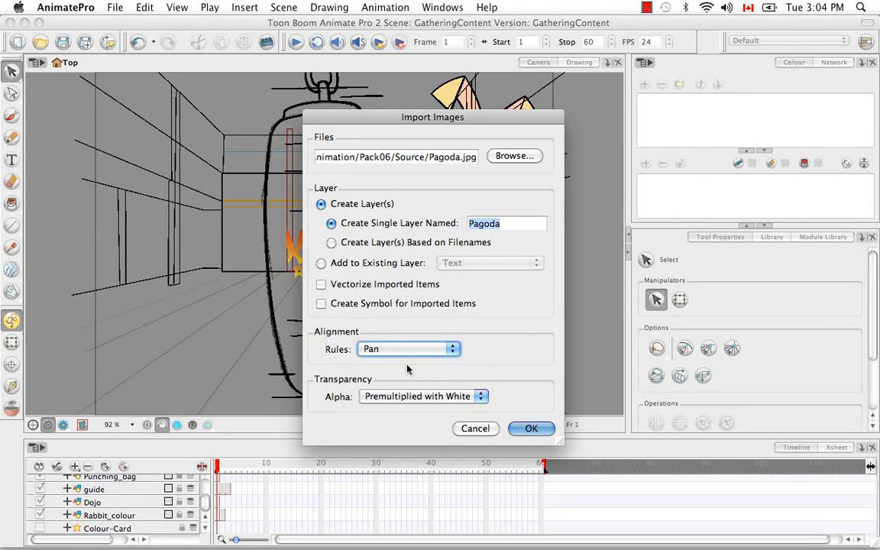
pyautogui.click(408, 349)
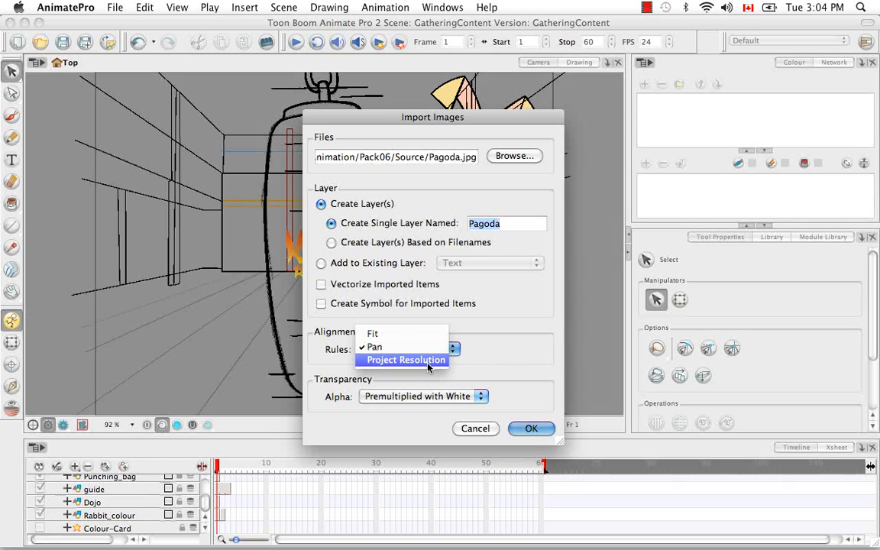
pyautogui.click(404, 360)
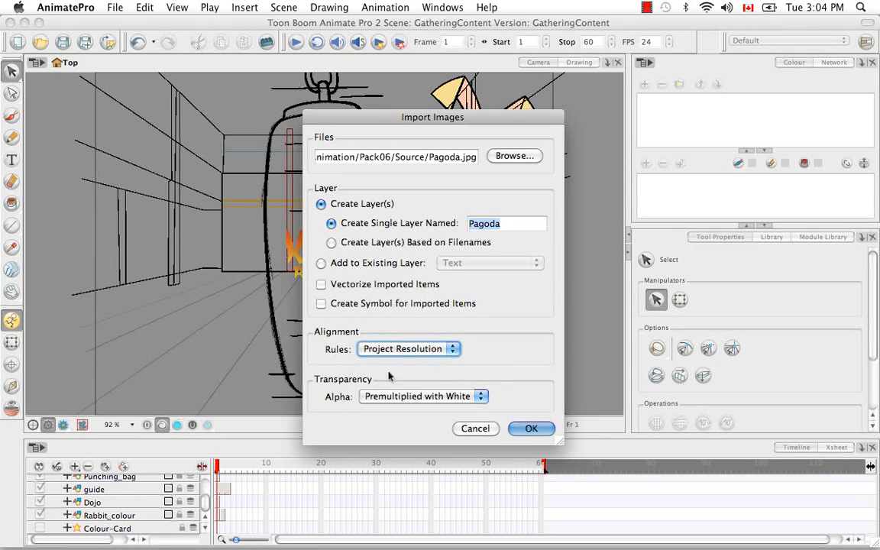
pyautogui.moveTo(534, 376)
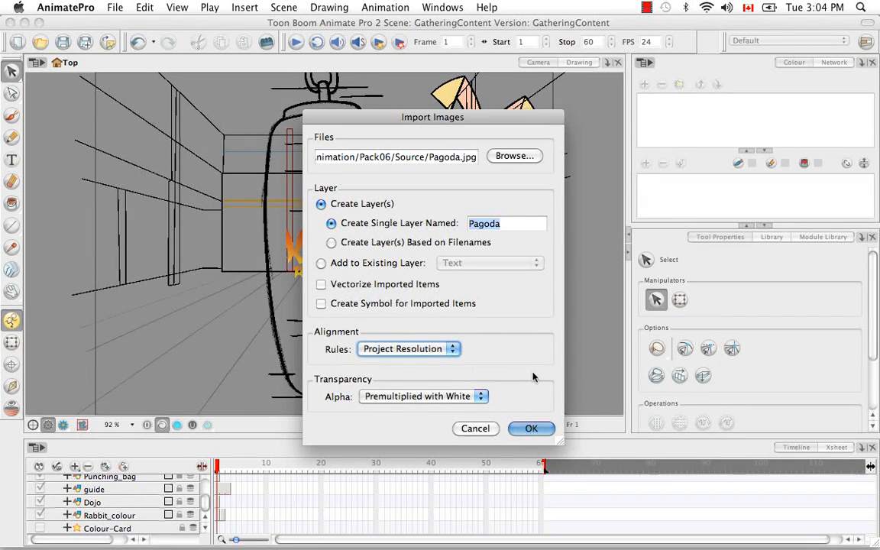
pyautogui.moveTo(330, 6)
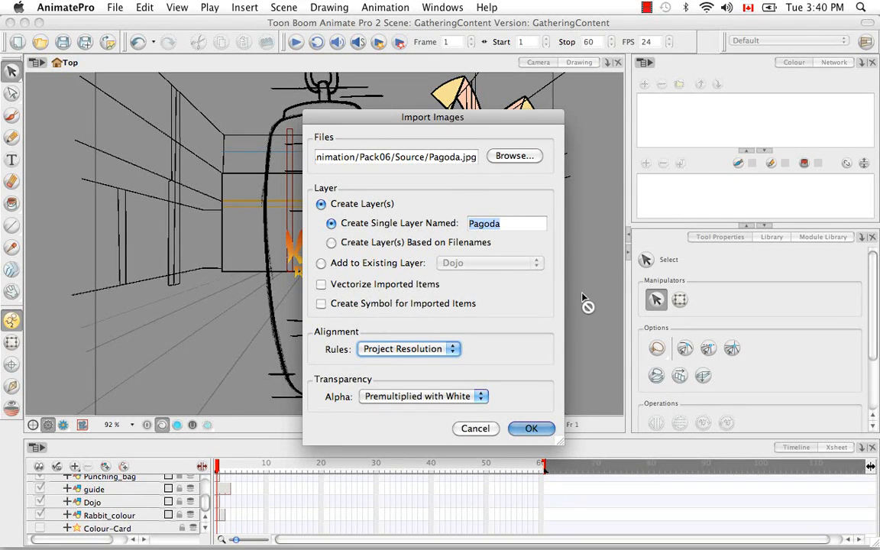
pyautogui.moveTo(555, 332)
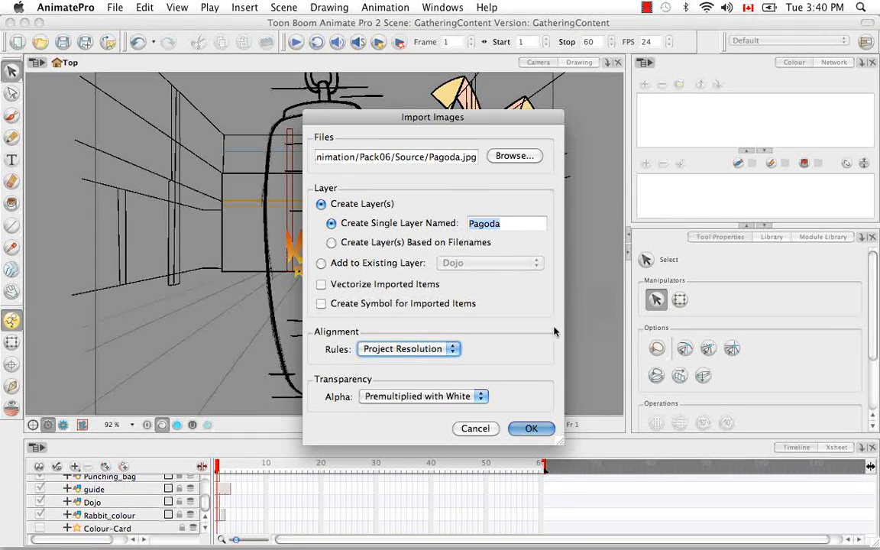
pyautogui.moveTo(519, 350)
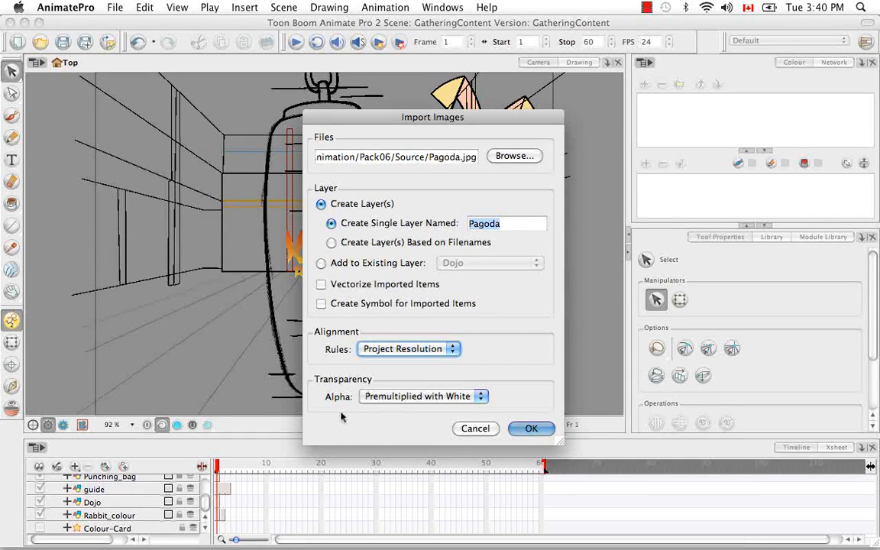
pyautogui.moveTo(403, 438)
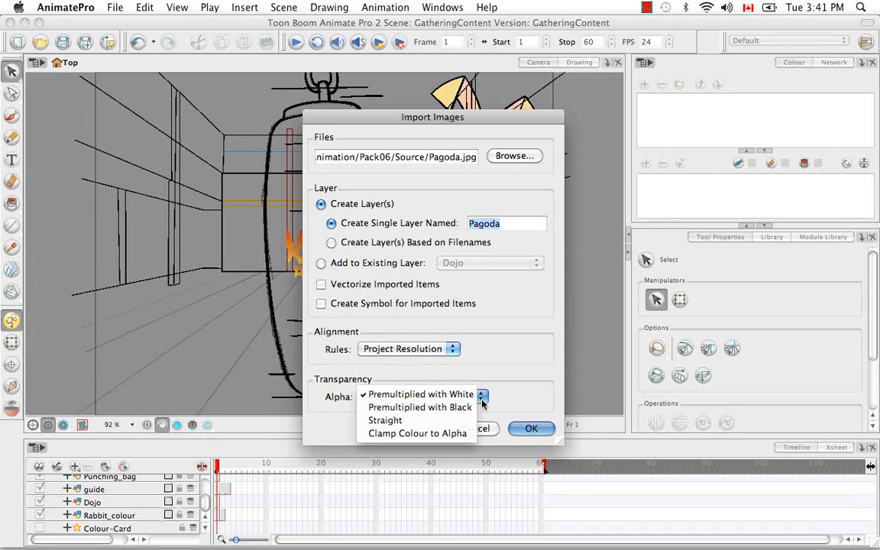
pyautogui.moveTo(418, 407)
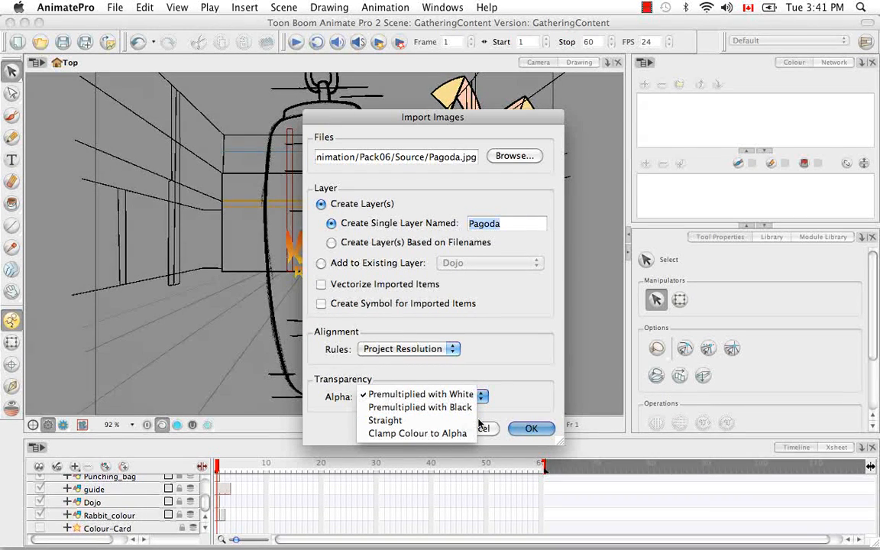
pyautogui.moveTo(417, 434)
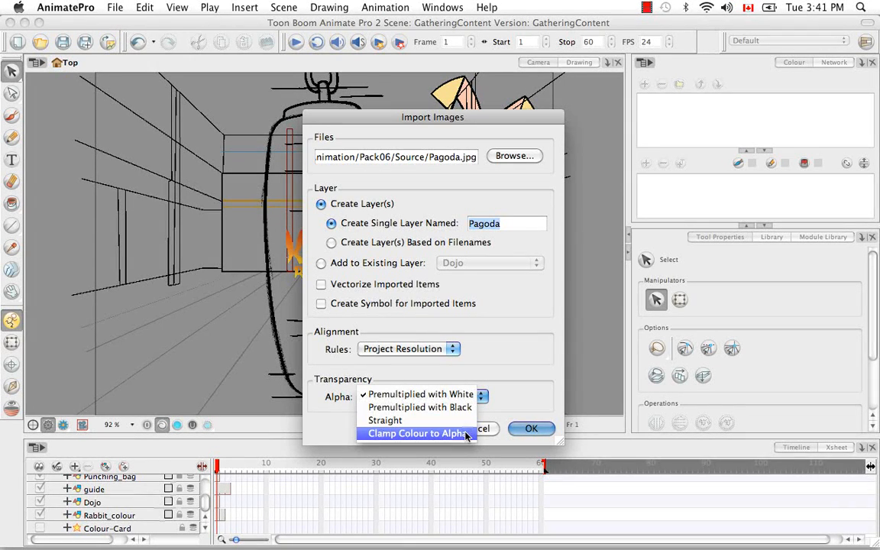
pyautogui.moveTo(476, 442)
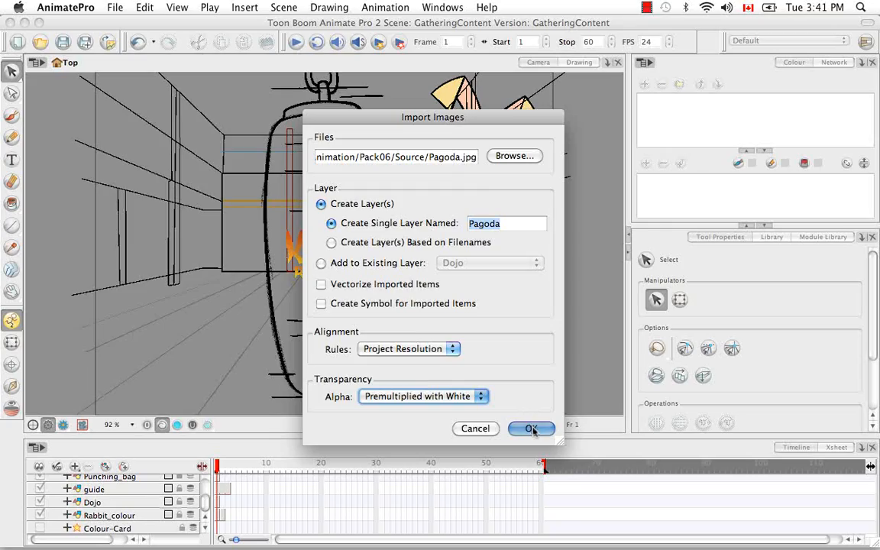
# Confirm the import, adding Pagoda.jpg as a single layer behind the rabbit.
pyautogui.click(531, 429)
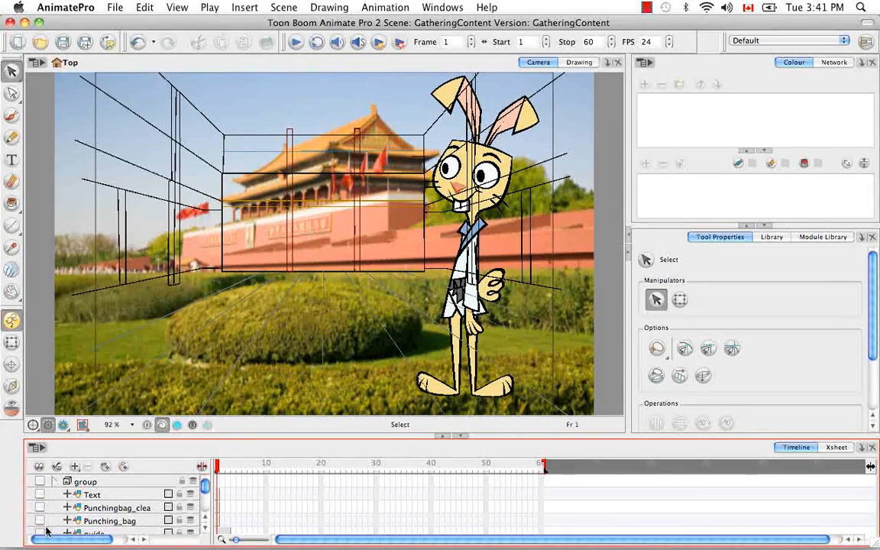
pyautogui.scroll(-3)
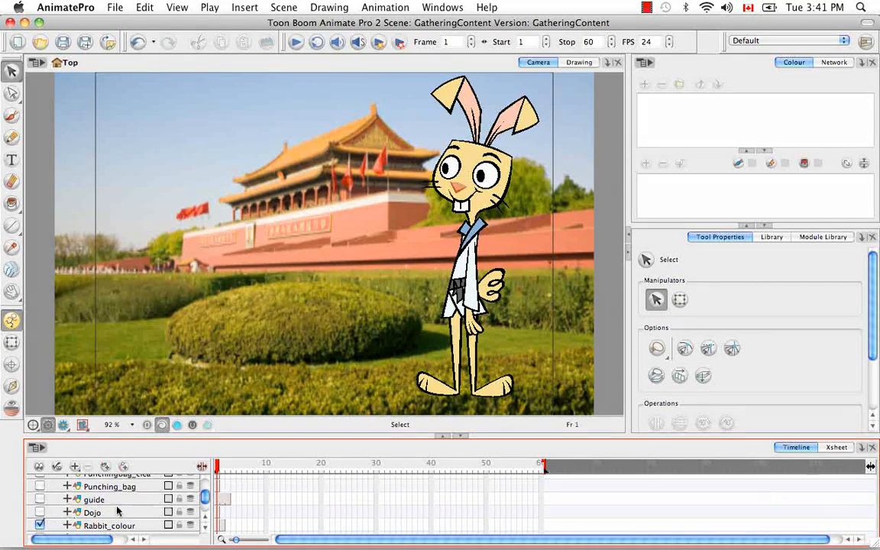
pyautogui.moveTo(508, 216)
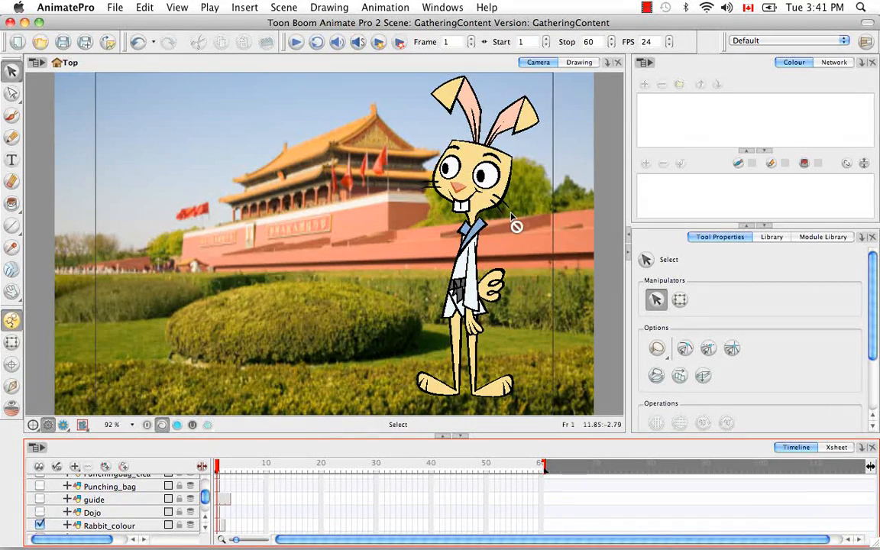
pyautogui.moveTo(231, 304)
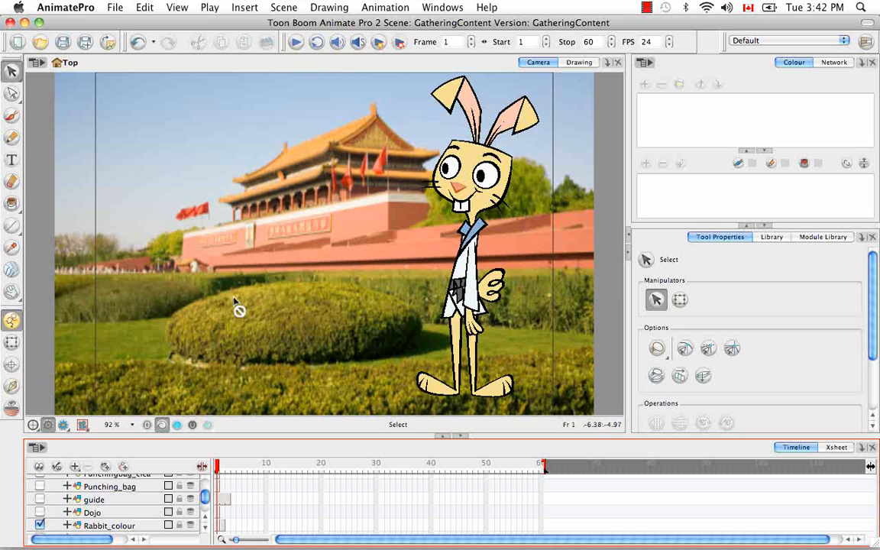
pyautogui.moveTo(175, 376)
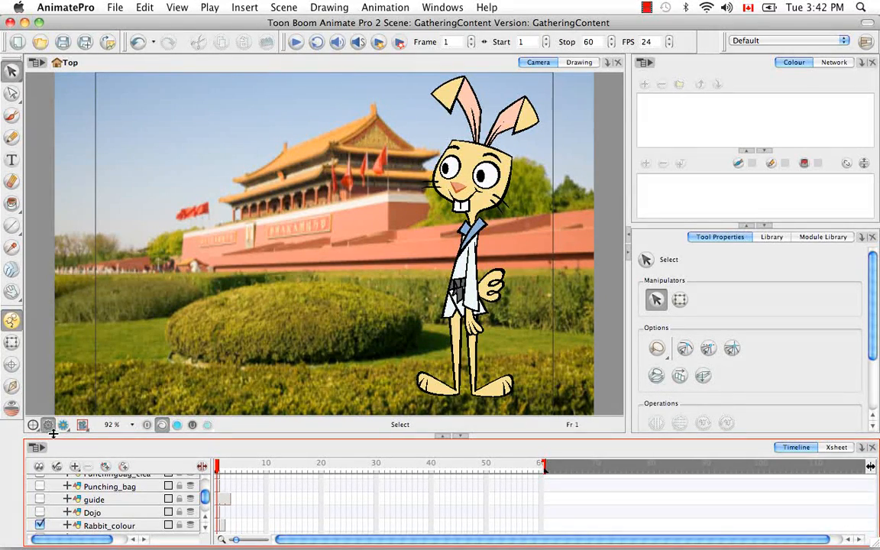
pyautogui.click(83, 425)
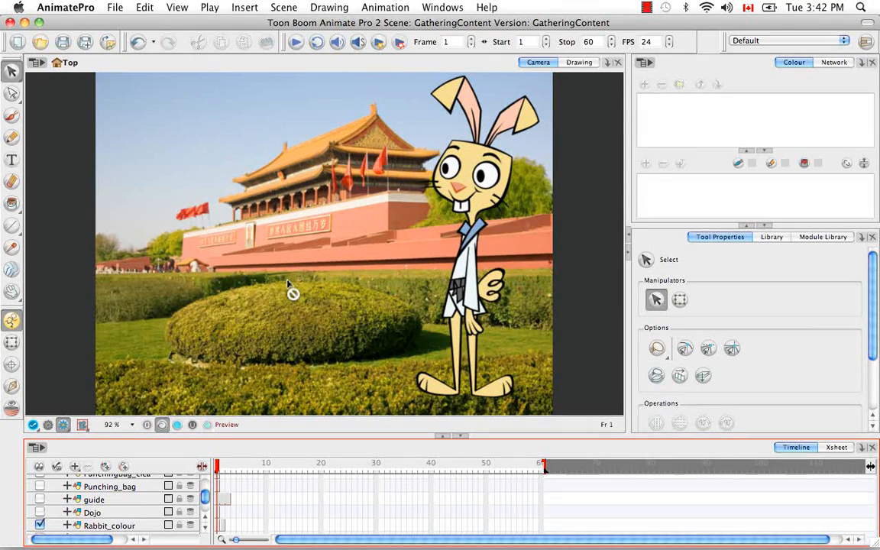
pyautogui.moveTo(103, 434)
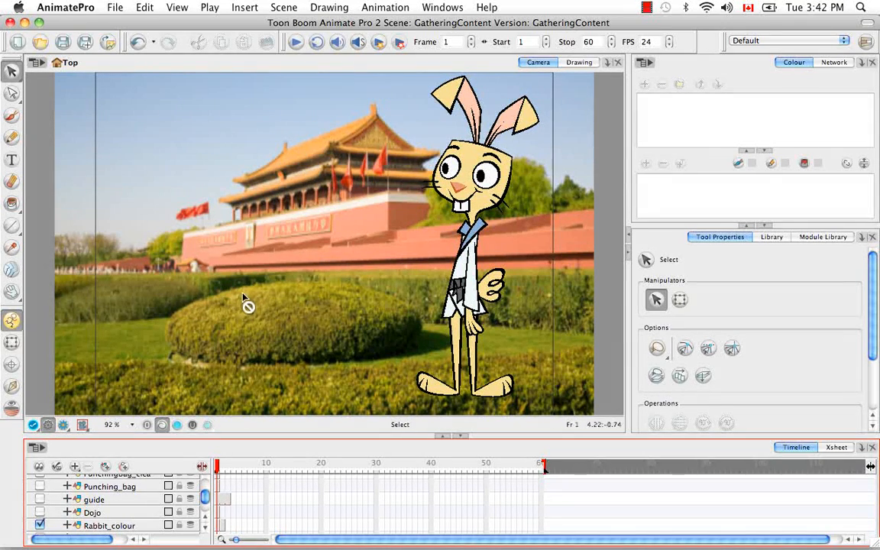
pyautogui.moveTo(406, 262)
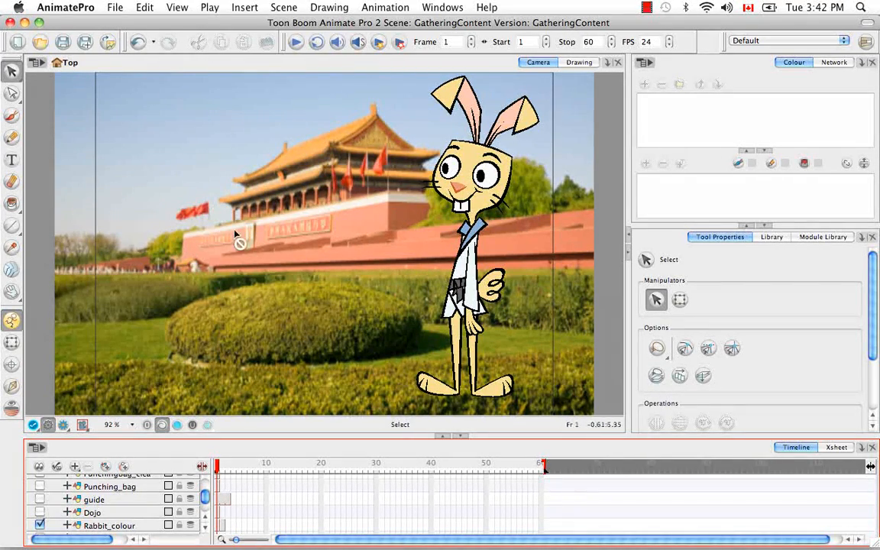
pyautogui.moveTo(123, 363)
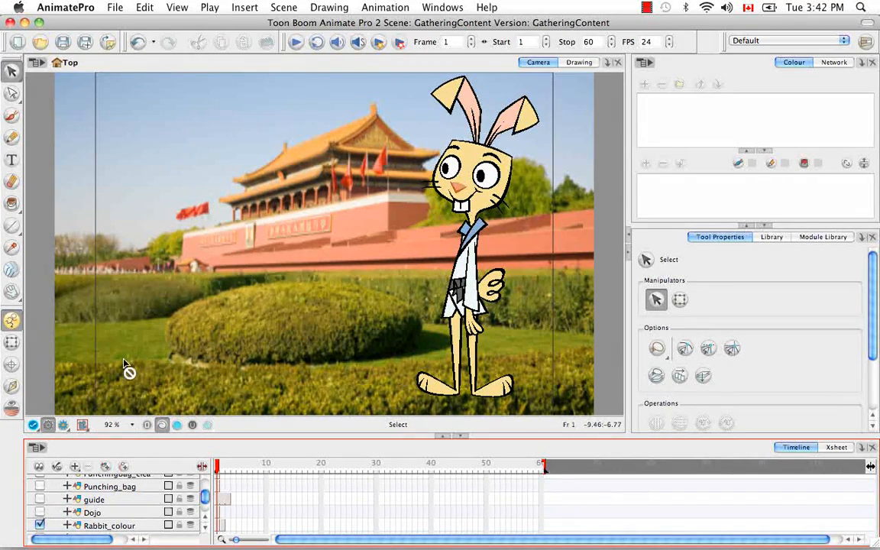
pyautogui.click(65, 424)
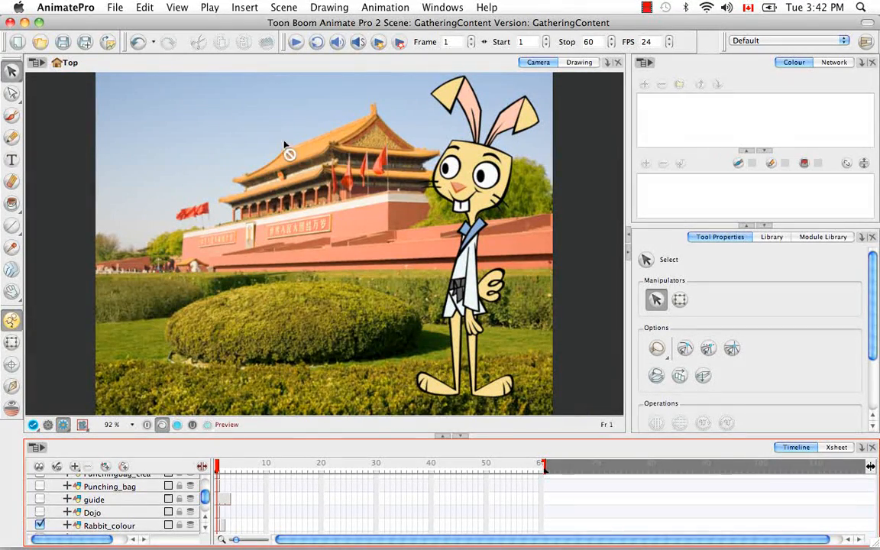
pyautogui.moveTo(348, 343)
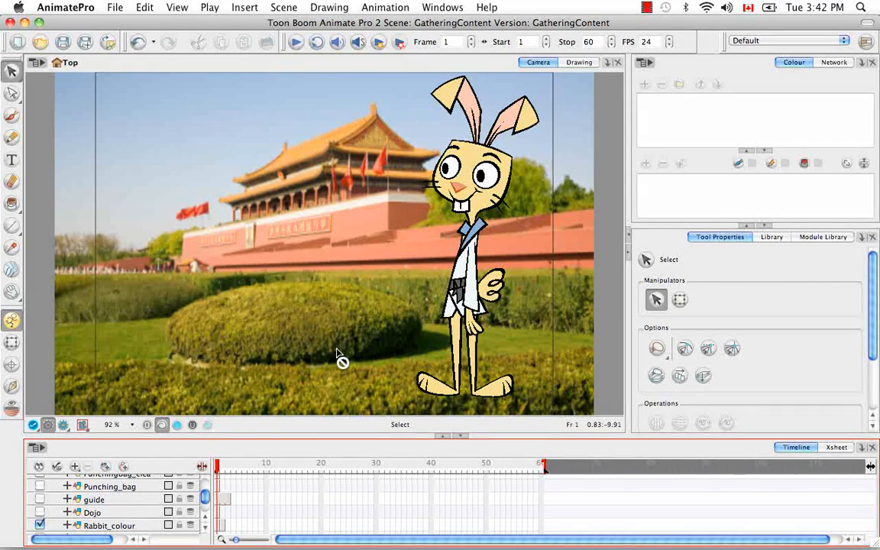
pyautogui.moveTo(305, 369)
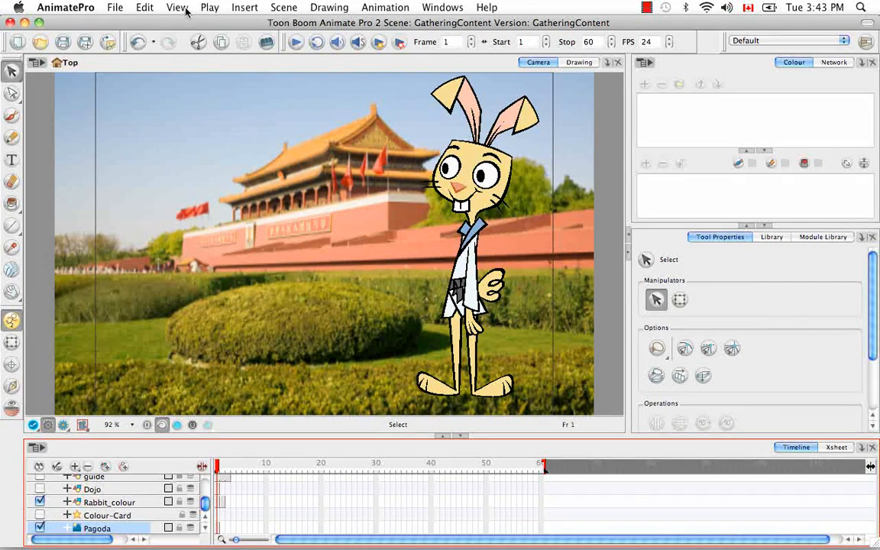
# Set Bitmap Image Quality to its 848 maximum and switch to Render View.
pyautogui.click(182, 9)
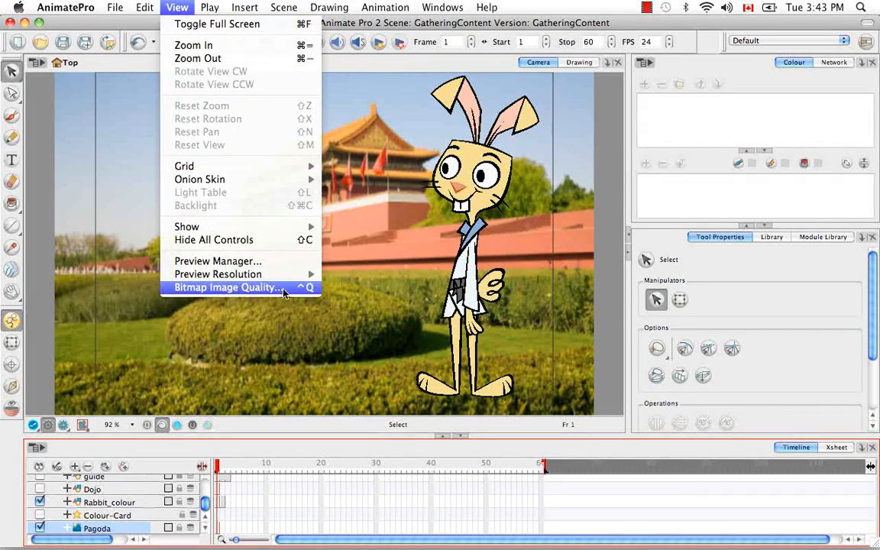
pyautogui.click(225, 288)
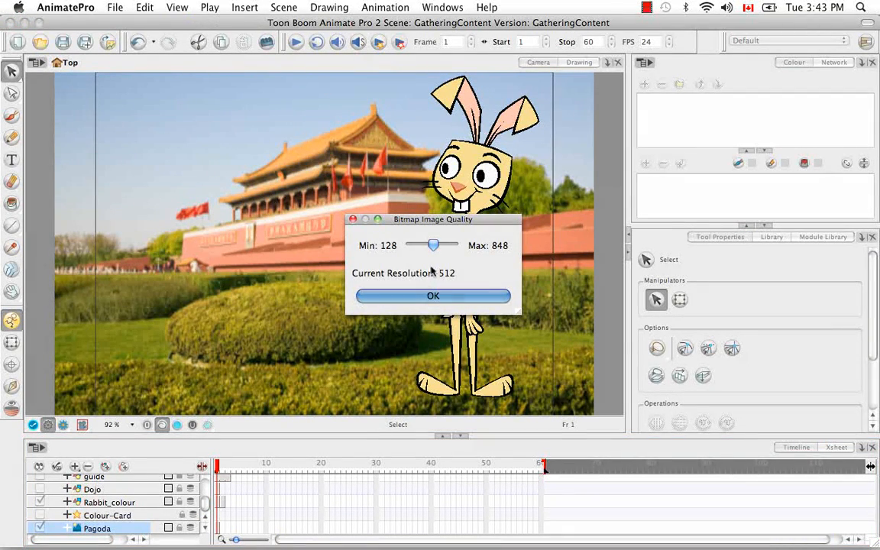
pyautogui.moveTo(433, 245); pyautogui.dragTo(447, 244)
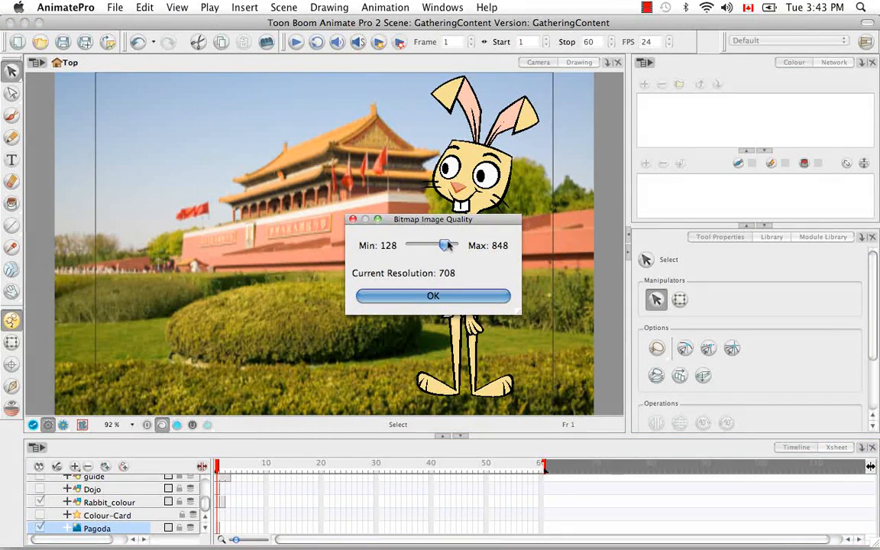
pyautogui.moveTo(445, 244); pyautogui.dragTo(451, 245)
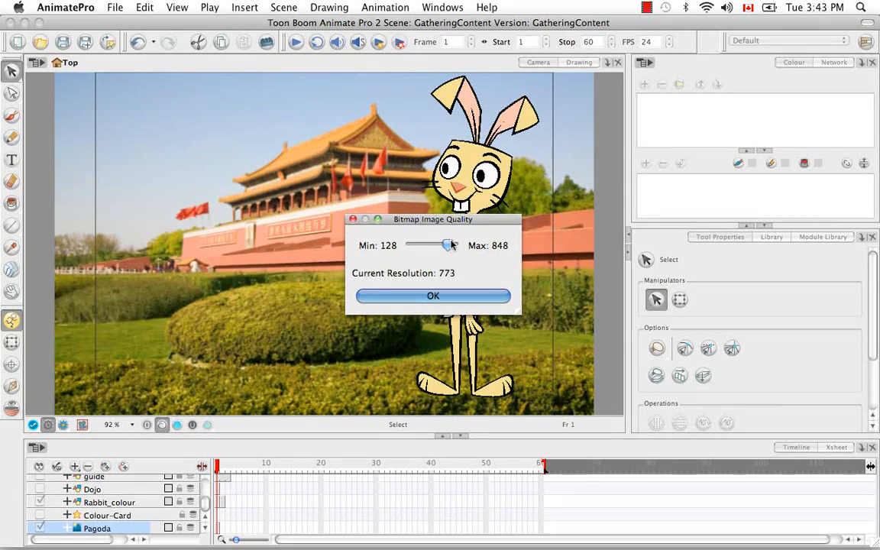
pyautogui.moveTo(447, 245); pyautogui.dragTo(453, 245)
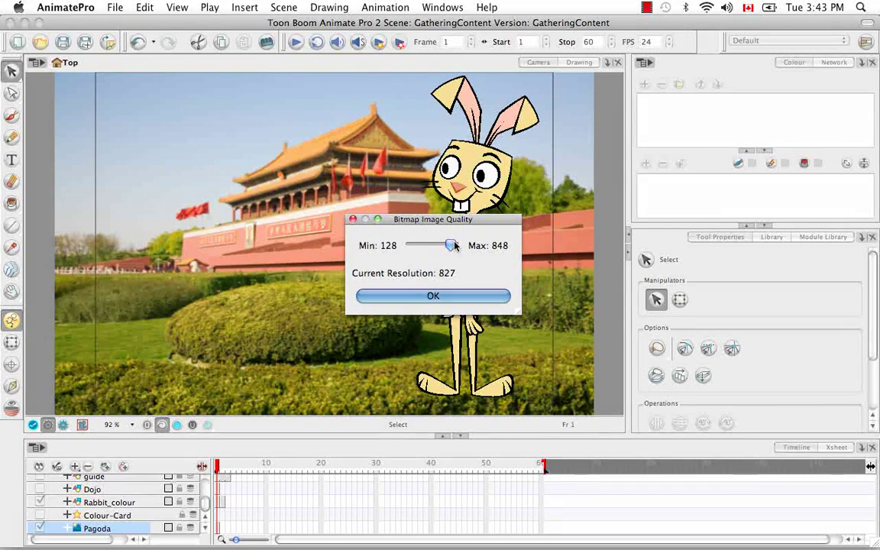
pyautogui.moveTo(451, 245); pyautogui.dragTo(454, 246)
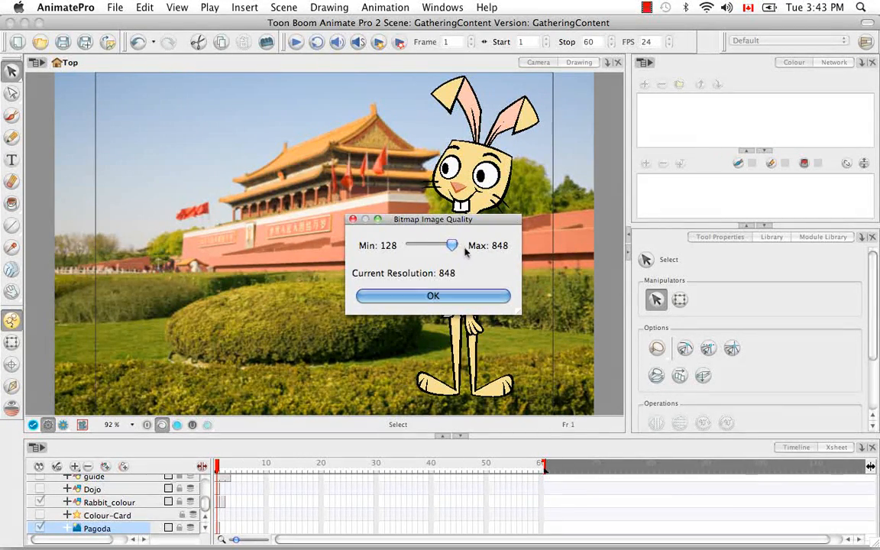
pyautogui.moveTo(61, 314)
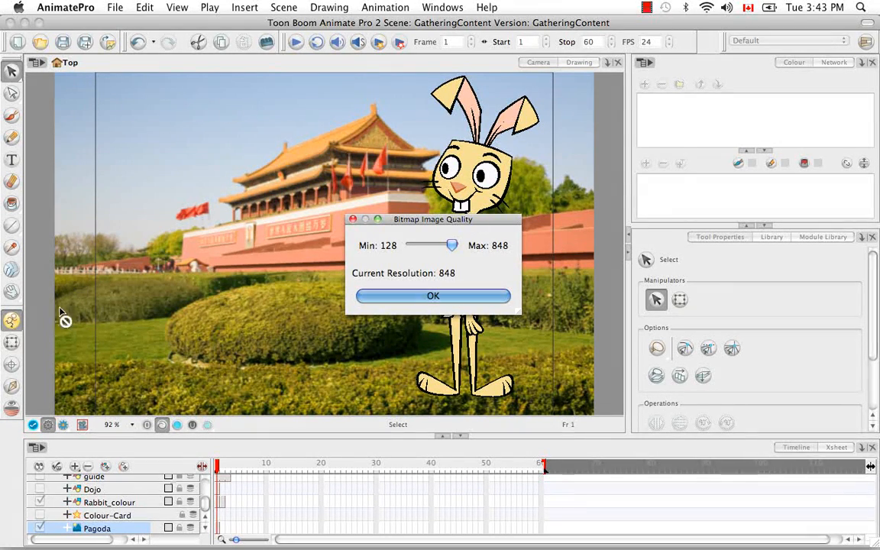
pyautogui.moveTo(363, 72)
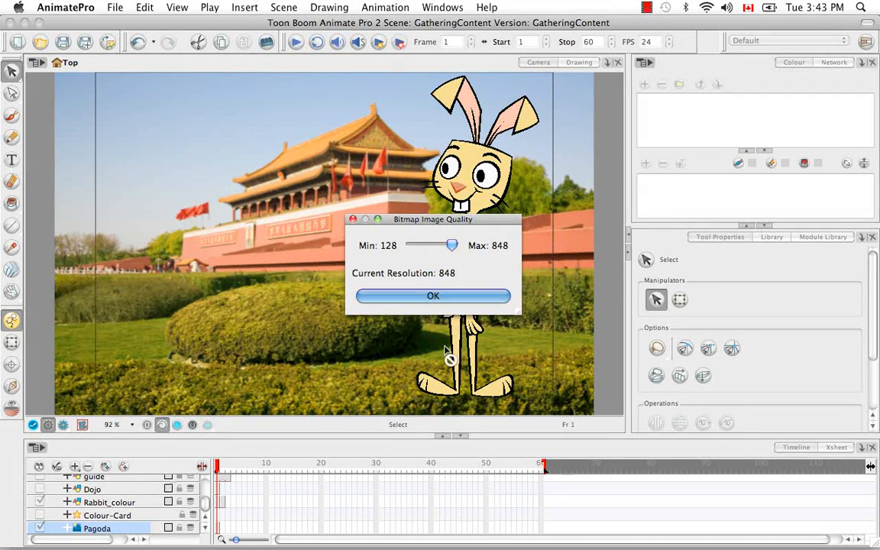
pyautogui.click(433, 296)
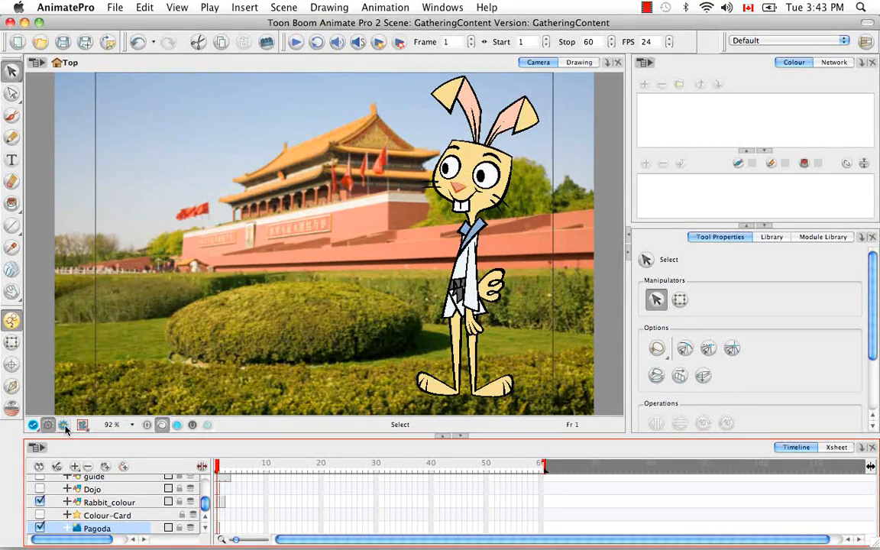
pyautogui.click(64, 425)
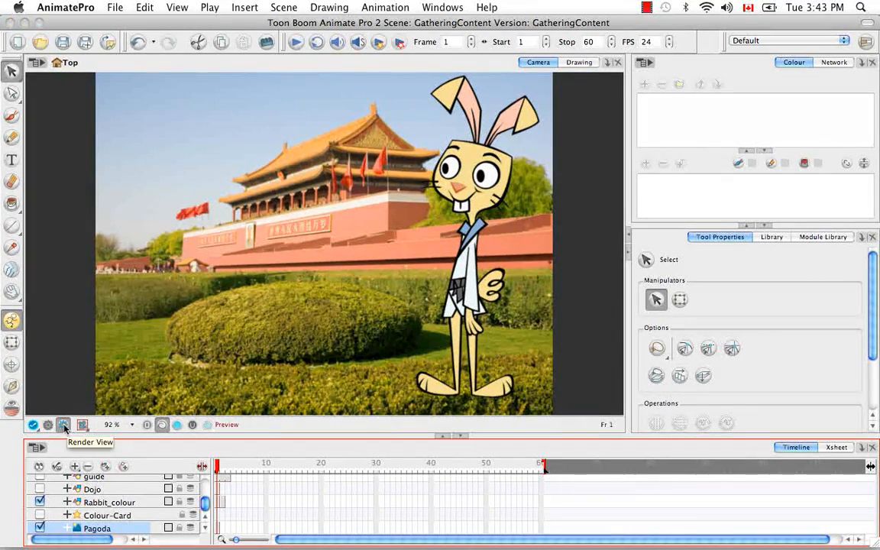